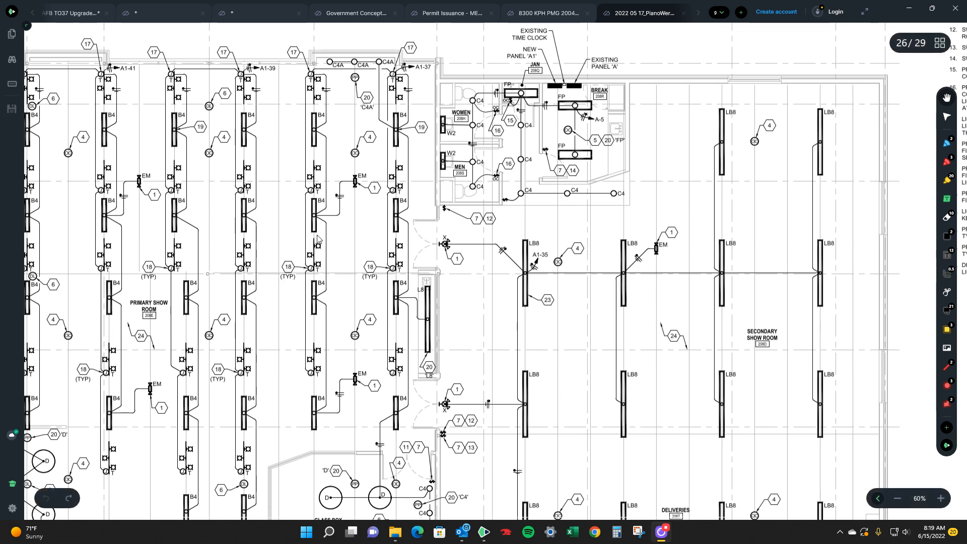
pyautogui.moveTo(311, 220)
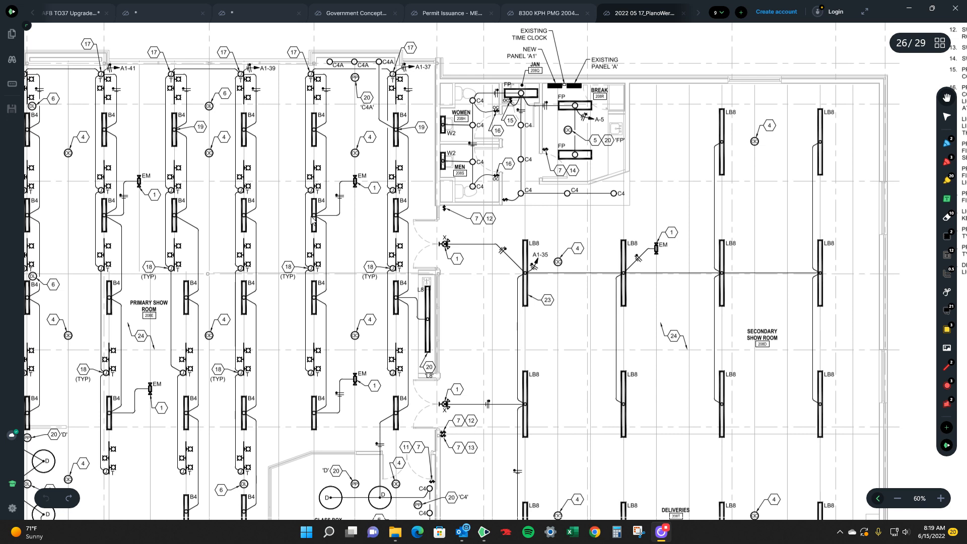
pyautogui.moveTo(331, 207)
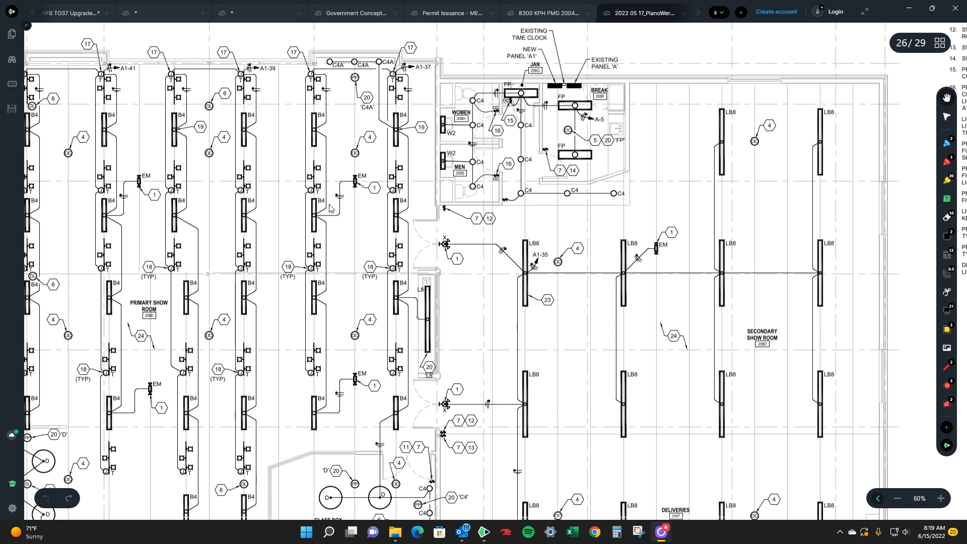
pyautogui.moveTo(263, 179)
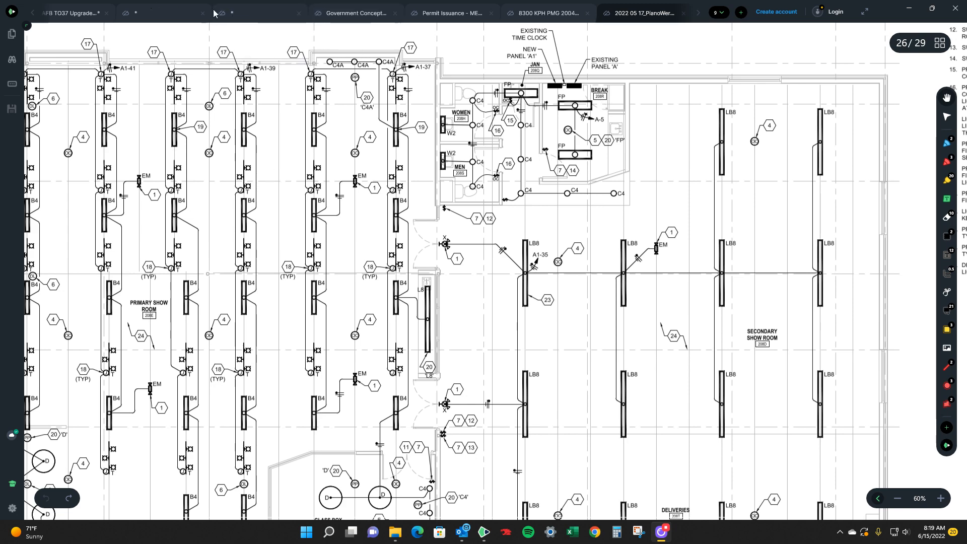
pyautogui.moveTo(320, 196)
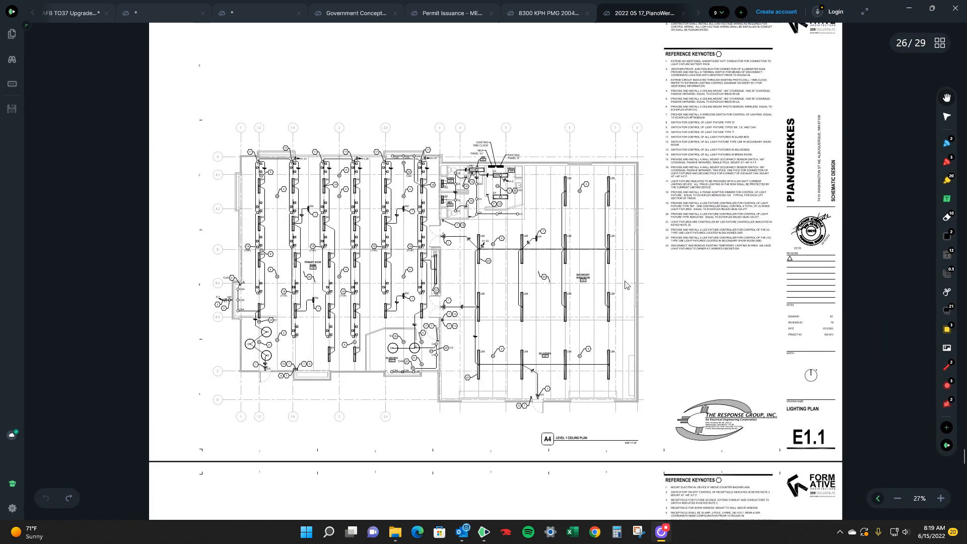
pyautogui.moveTo(829, 445)
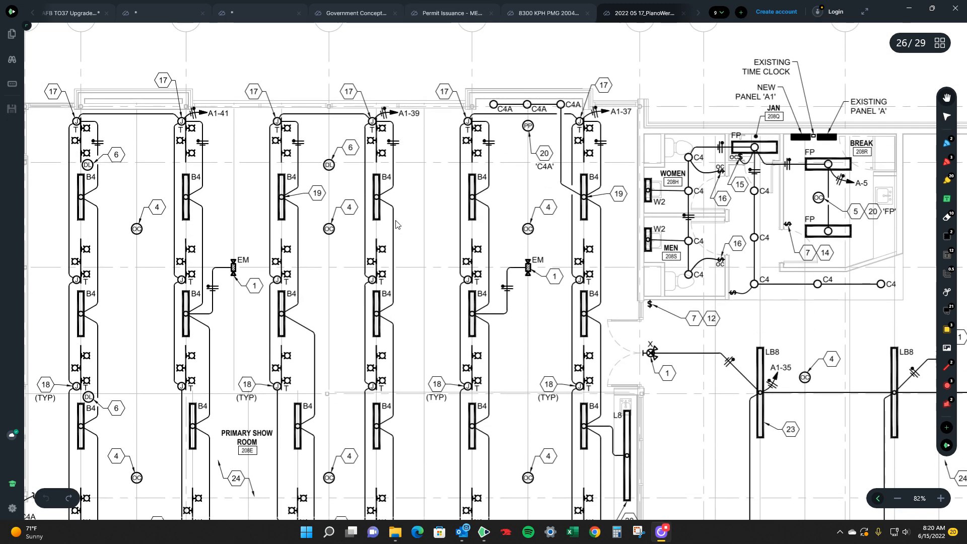
pyautogui.moveTo(411, 211)
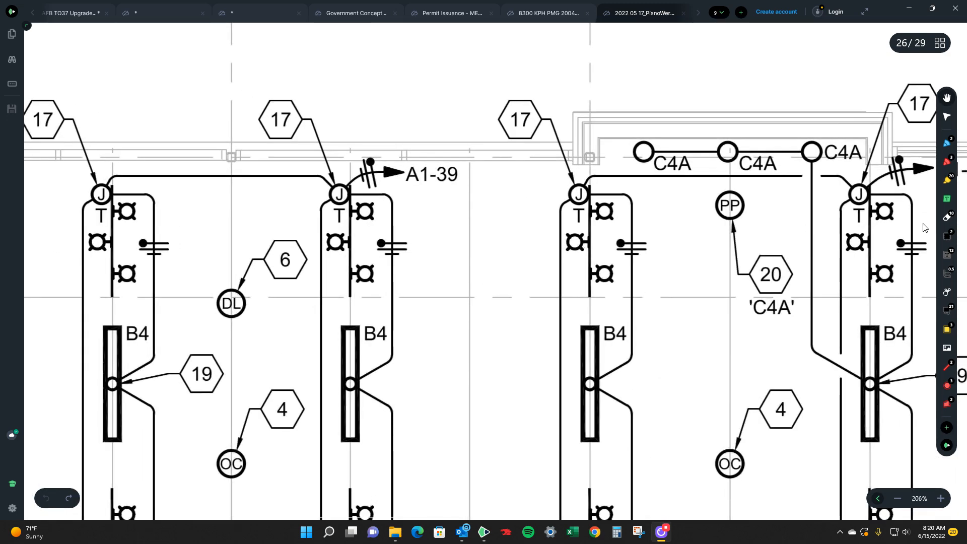
pyautogui.moveTo(943, 295)
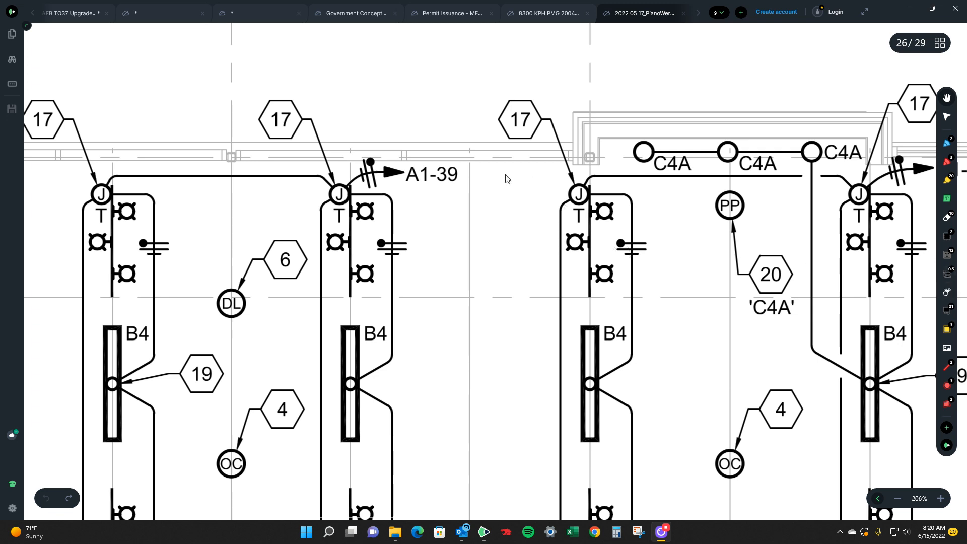
pyautogui.moveTo(417, 190)
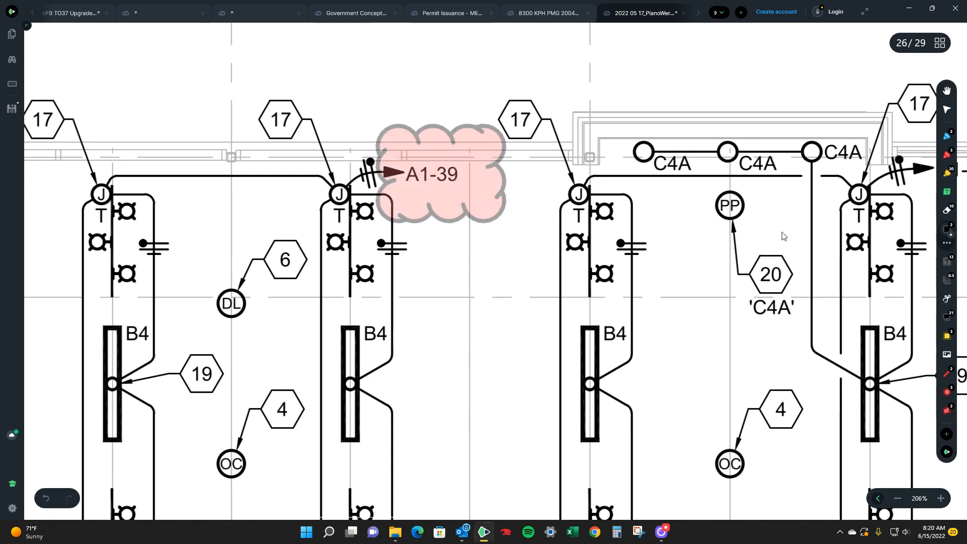
pyautogui.moveTo(527, 217)
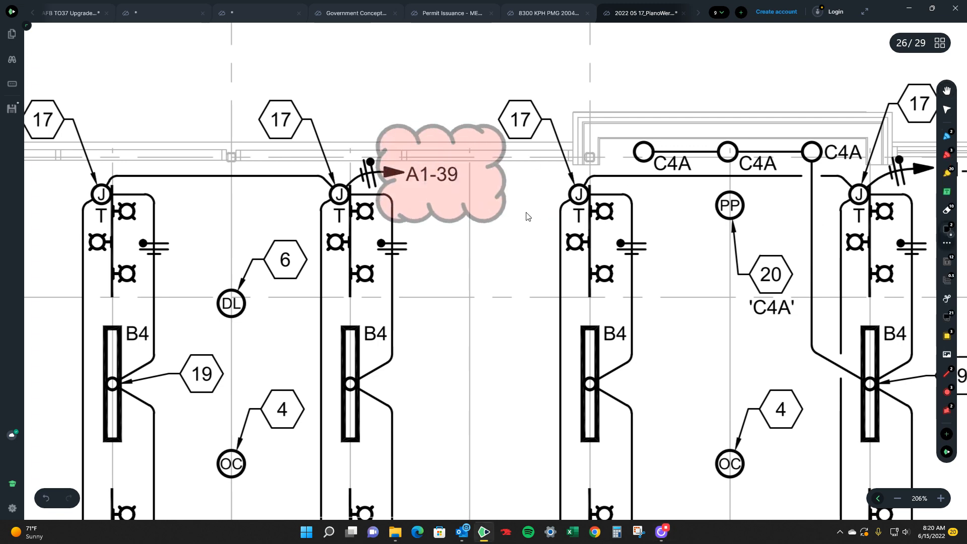
pyautogui.moveTo(443, 203)
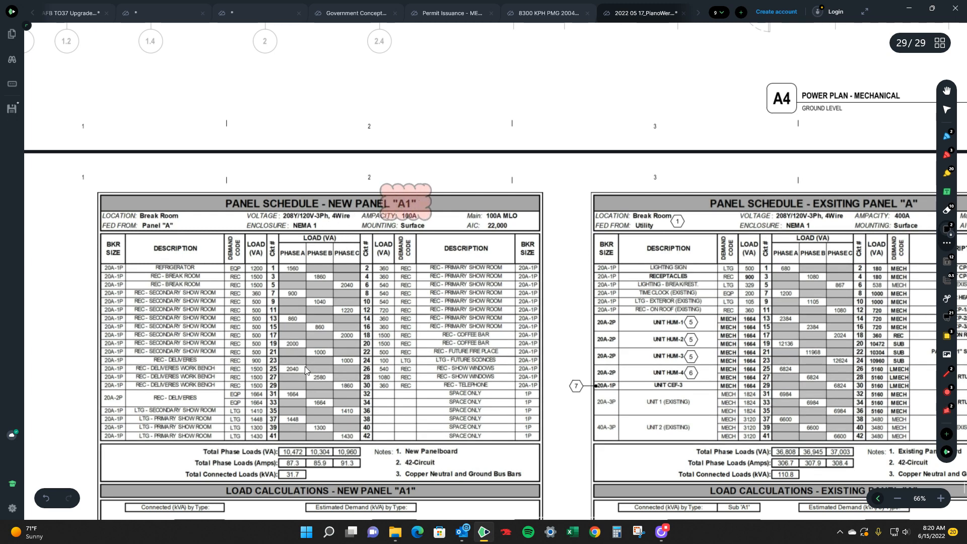
pyautogui.moveTo(99, 425)
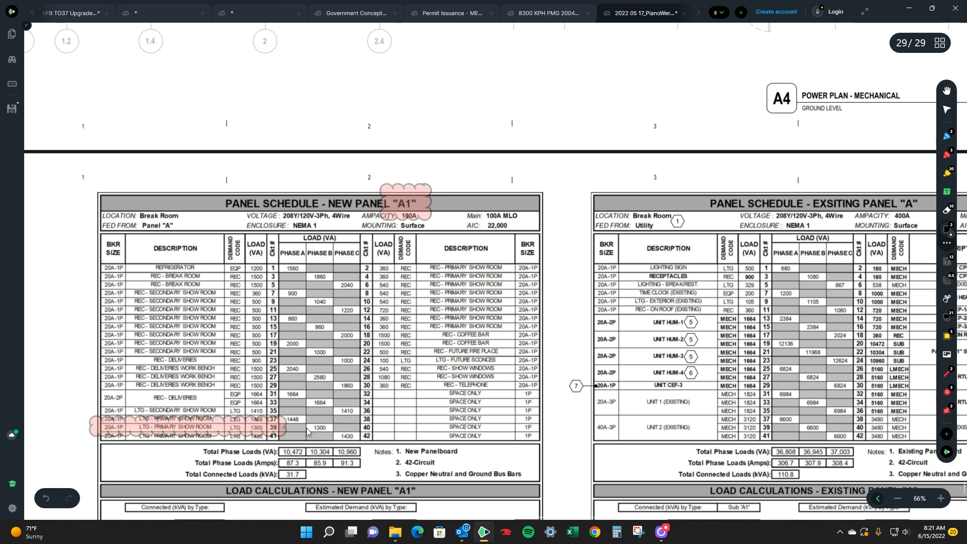
pyautogui.moveTo(256, 436)
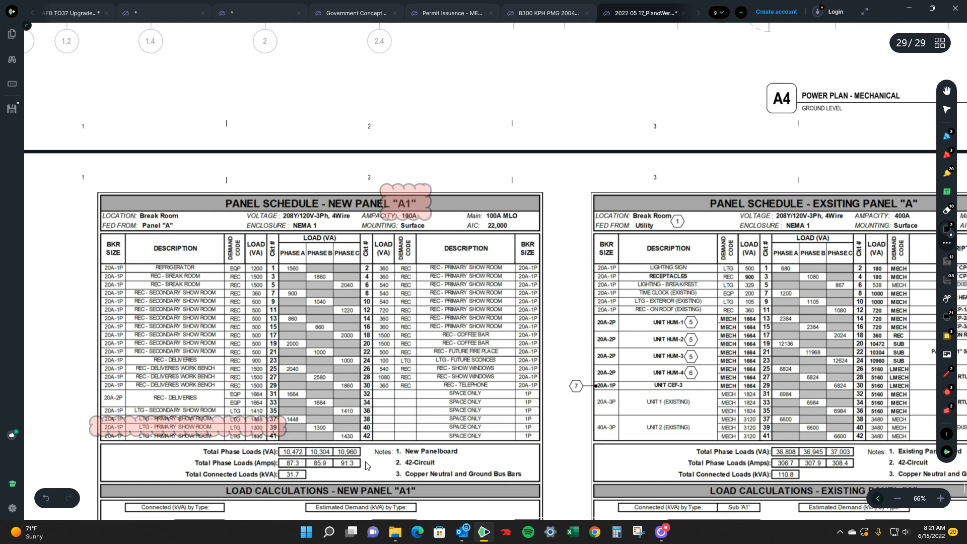
pyautogui.moveTo(237, 429)
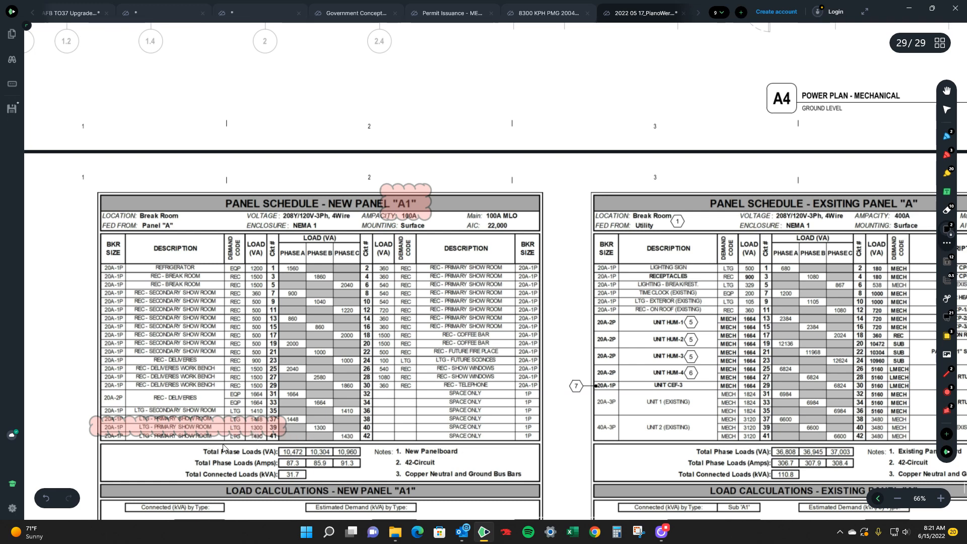
pyautogui.moveTo(274, 433)
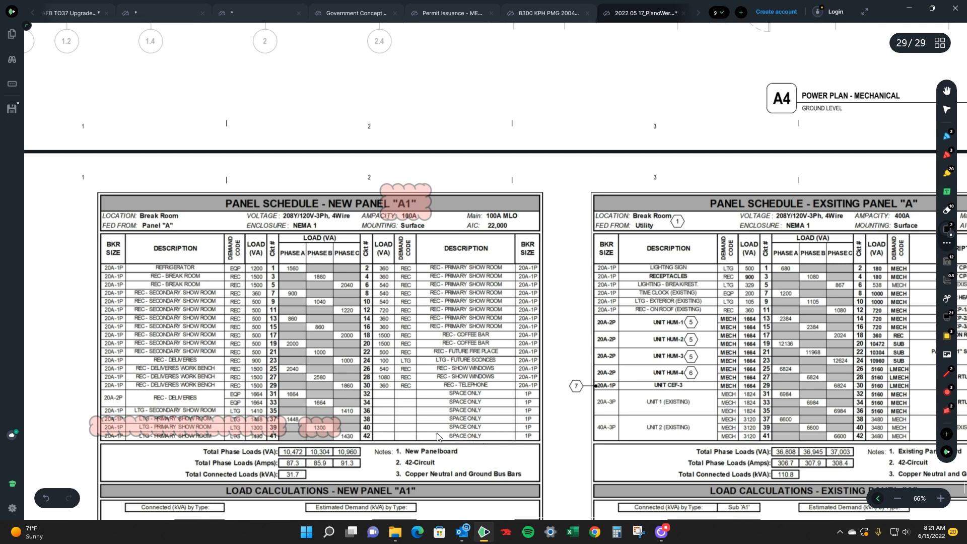
pyautogui.moveTo(438, 440)
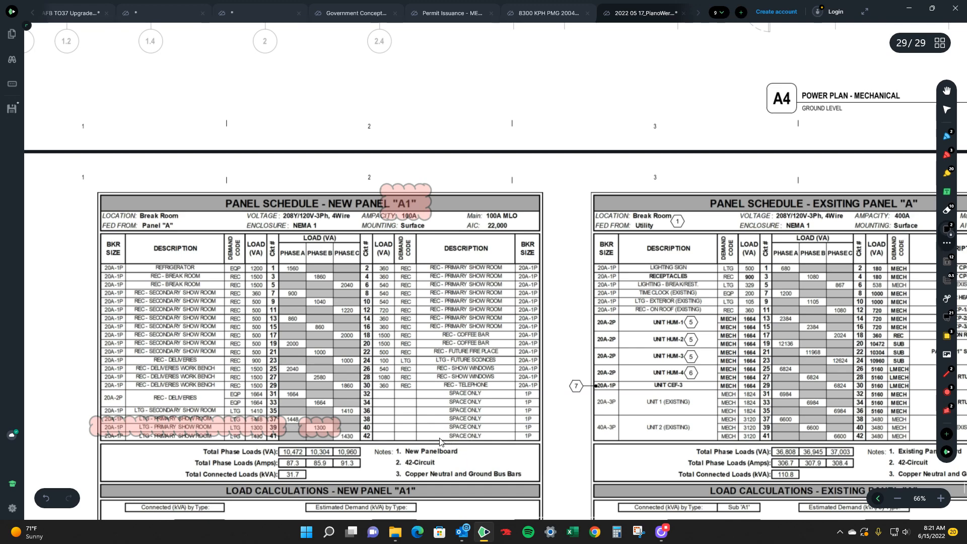
# Step: Scroll down the panel A1 schedule to the circuit 39 show room row and its 1300 VA load
pyautogui.scroll(-3)
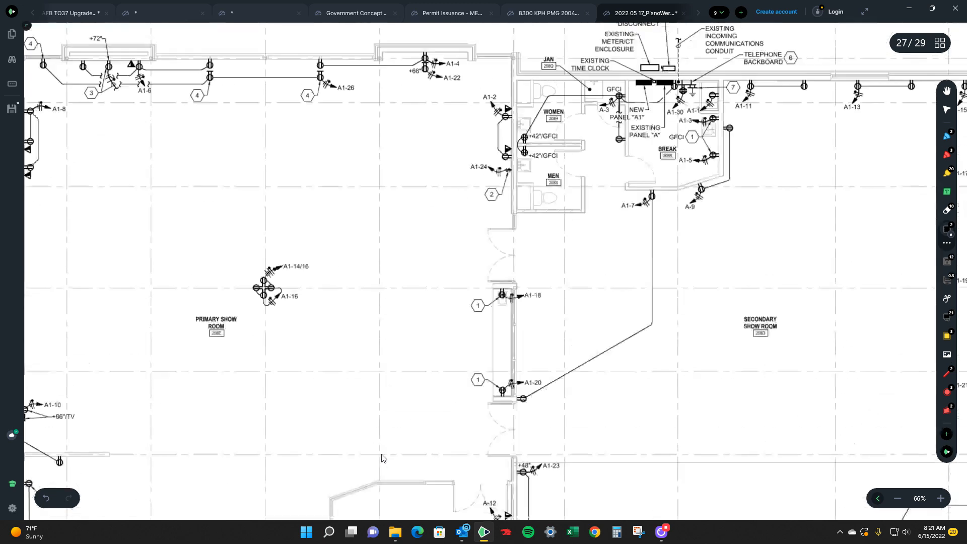
# Step: Bring page 26 into view and cloud the A1-41 and A1-37 home run labels beside A1-39
pyautogui.moveTo(383, 456); pyautogui.dragTo(290, 419)
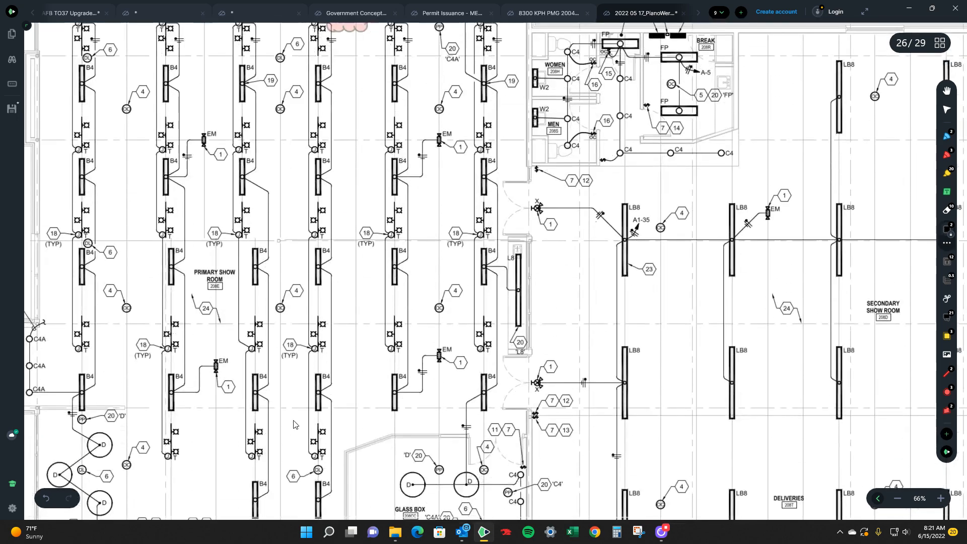
pyautogui.scroll(-3)
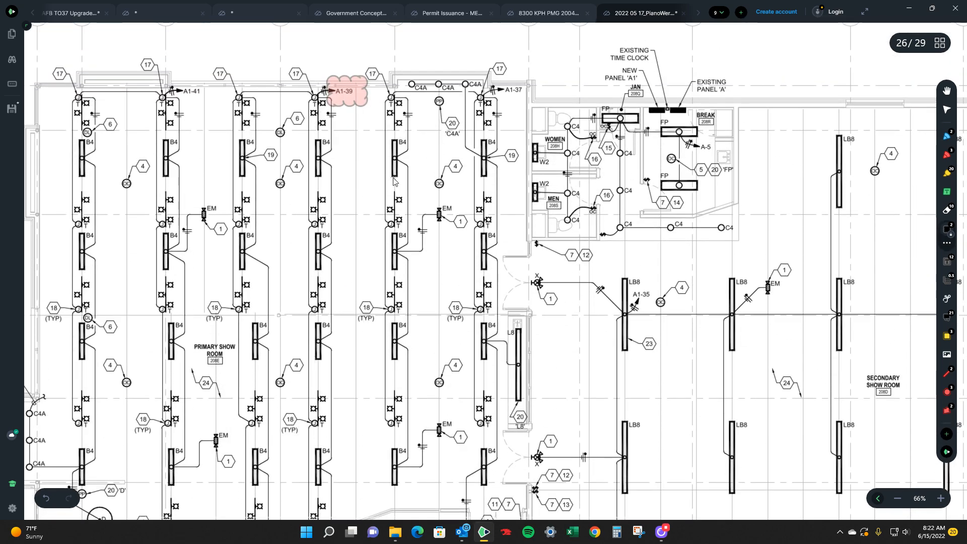
pyautogui.moveTo(362, 185)
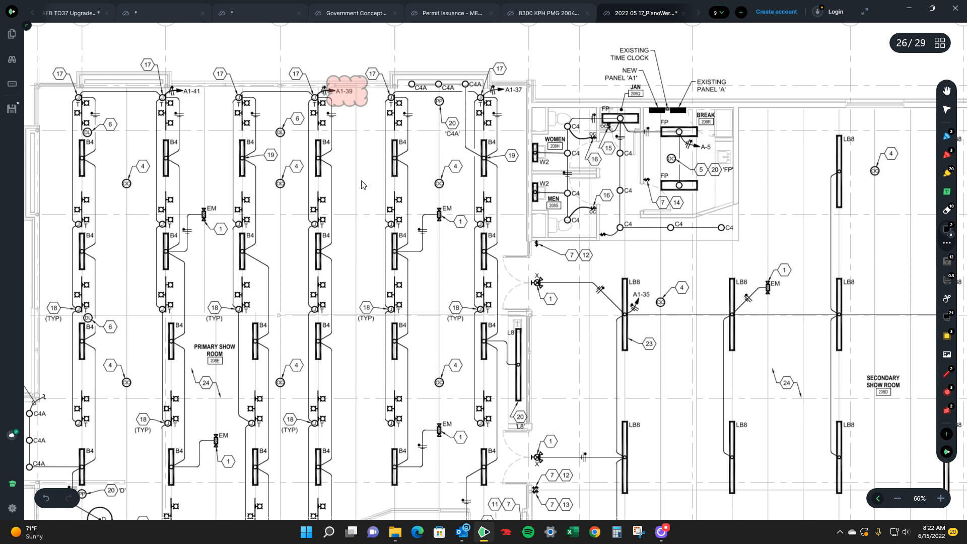
pyautogui.moveTo(185, 93)
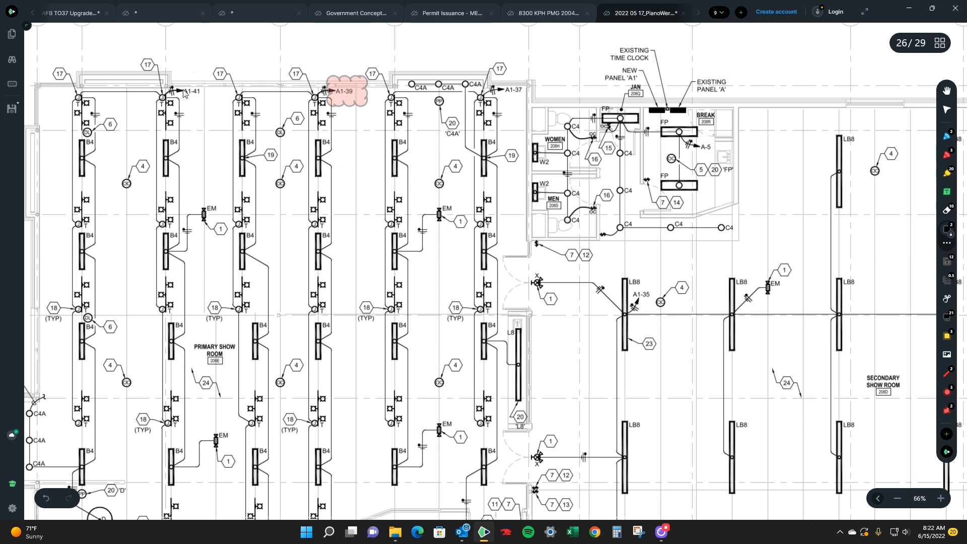
pyautogui.click(192, 92)
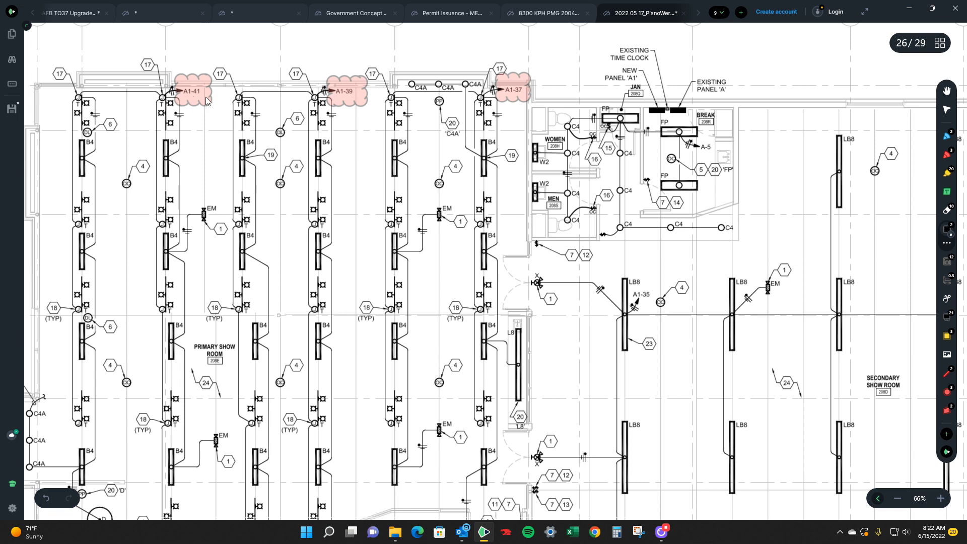
pyautogui.moveTo(419, 147)
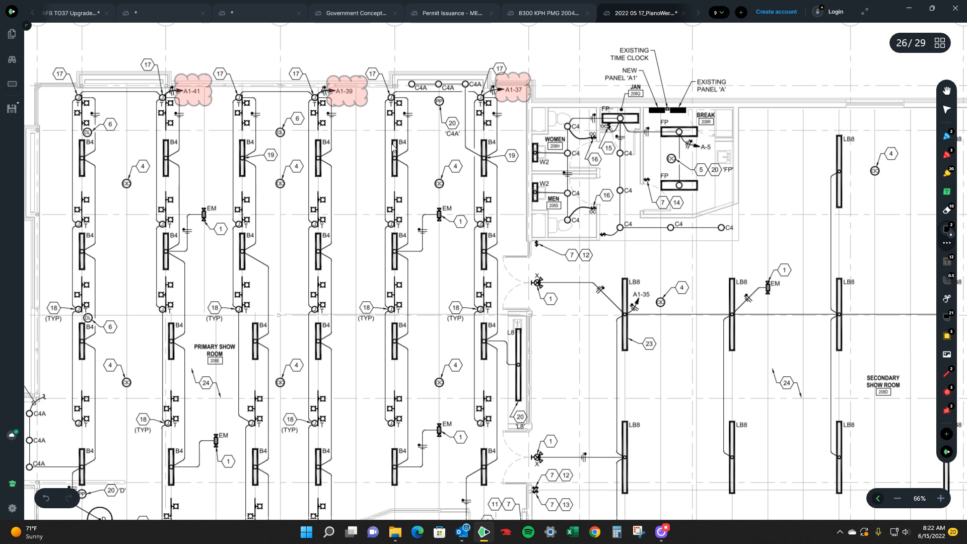
pyautogui.moveTo(924, 330)
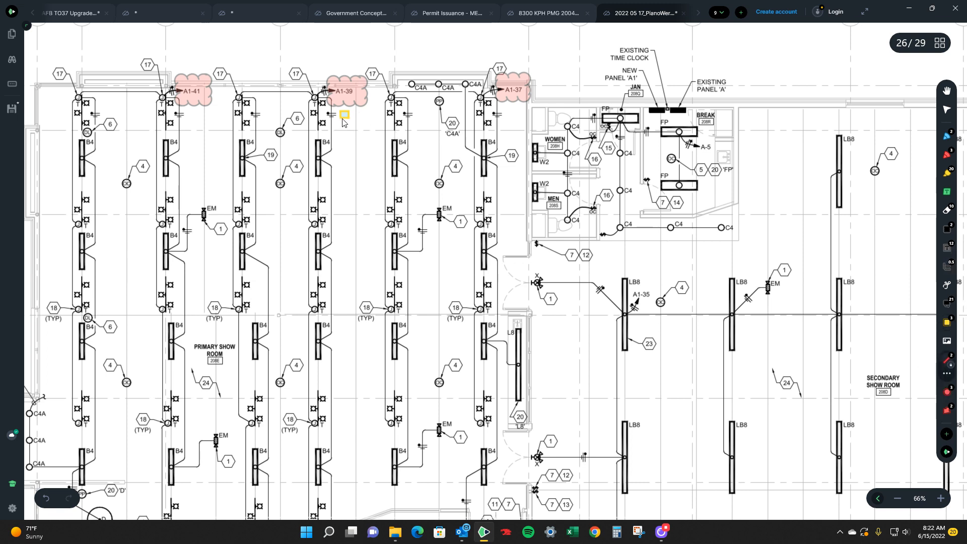
pyautogui.moveTo(344, 120); pyautogui.dragTo(344, 274)
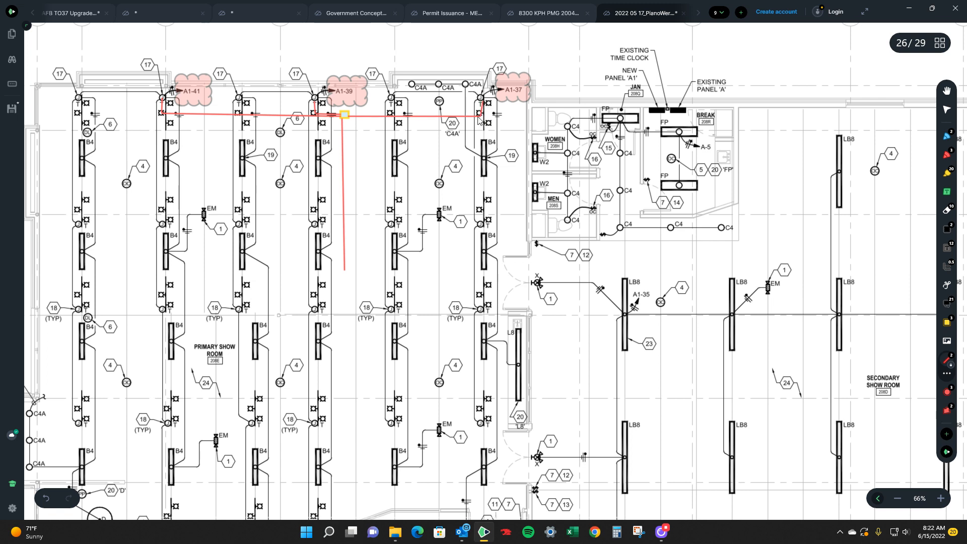
pyautogui.moveTo(389, 145)
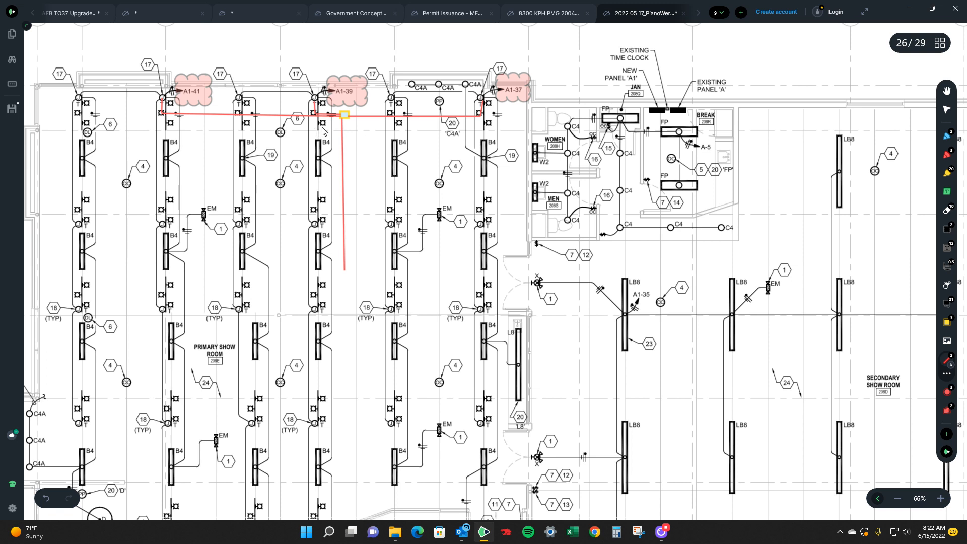
pyautogui.moveTo(171, 99)
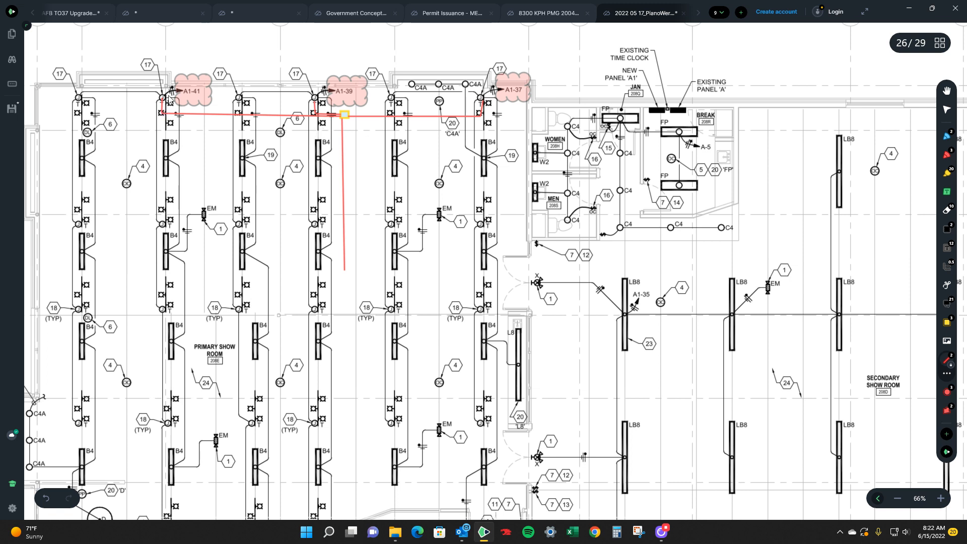
pyautogui.moveTo(191, 99)
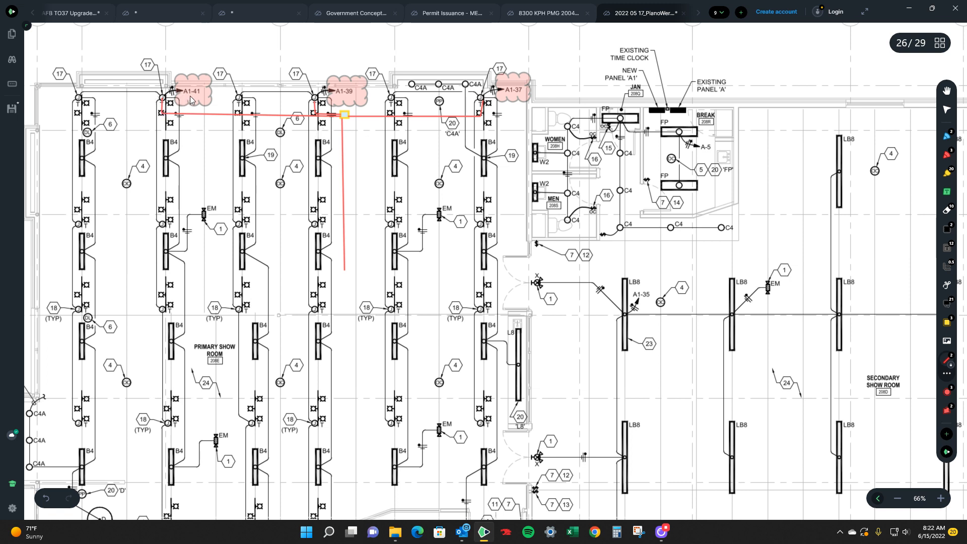
pyautogui.moveTo(162, 110)
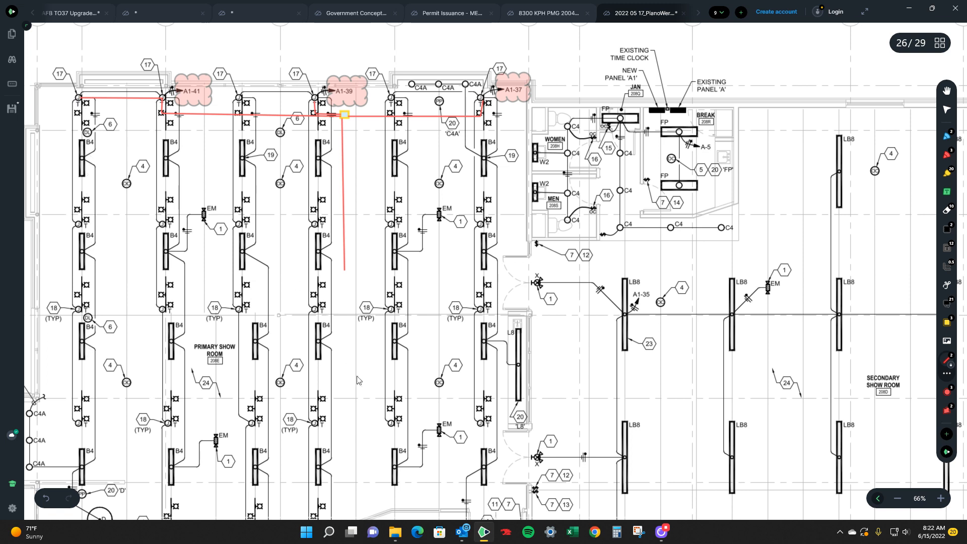
pyautogui.moveTo(369, 376)
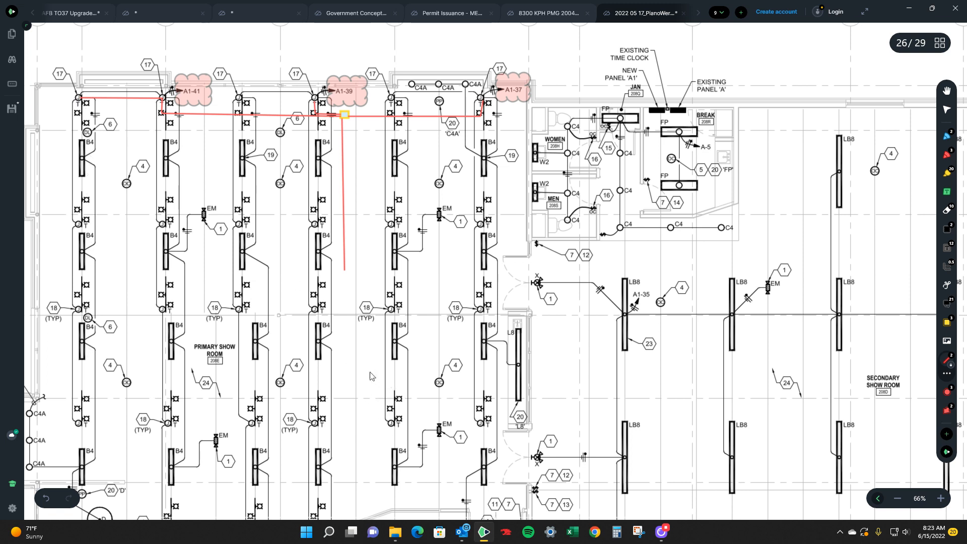
pyautogui.moveTo(357, 292)
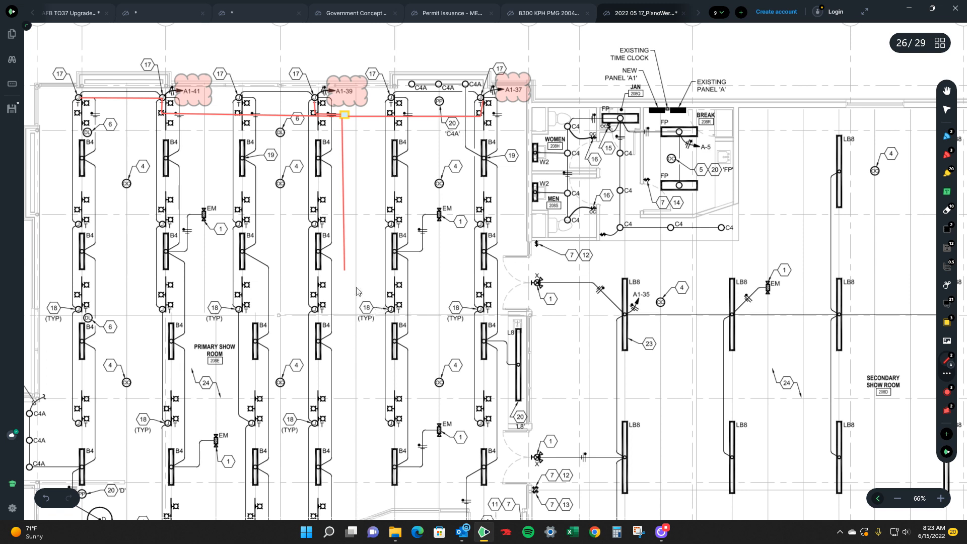
pyautogui.moveTo(503, 186)
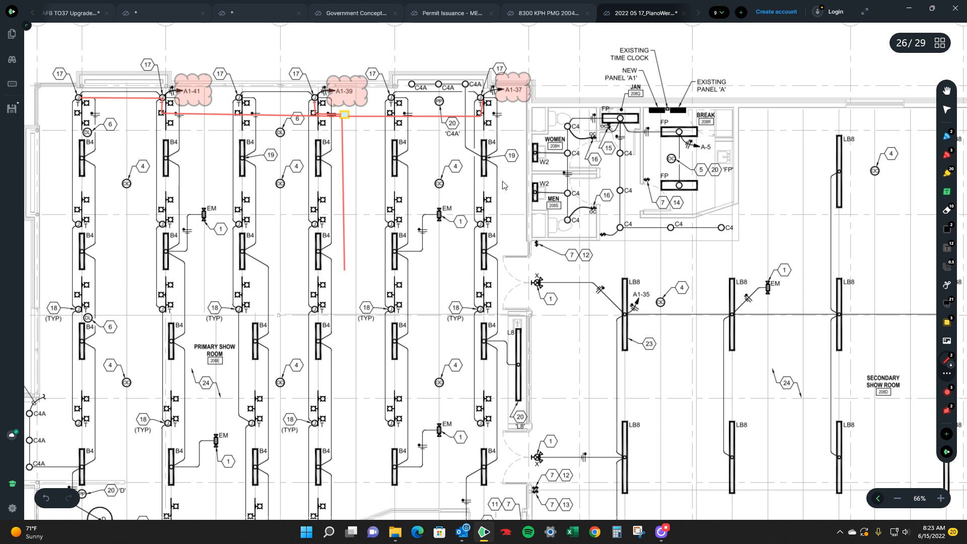
pyautogui.moveTo(92, 105)
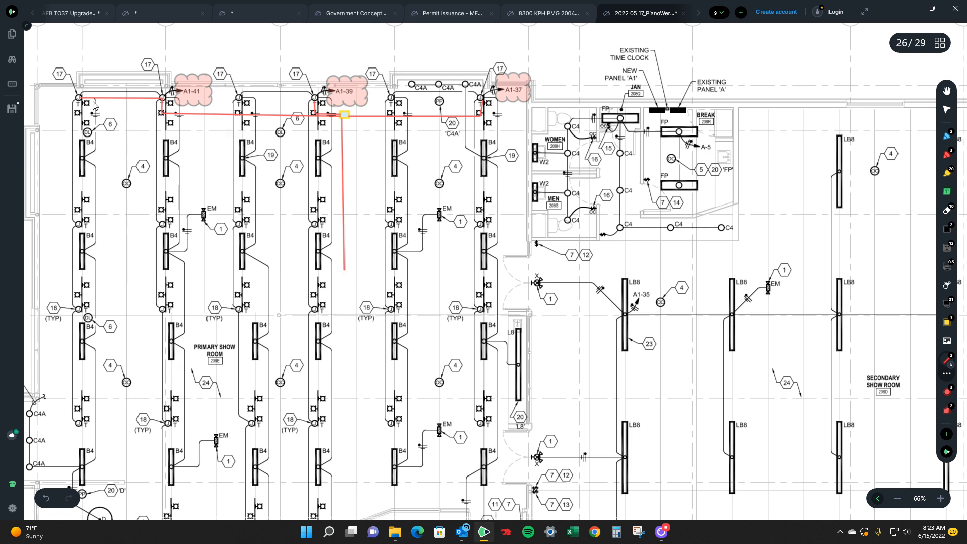
pyautogui.moveTo(343, 225)
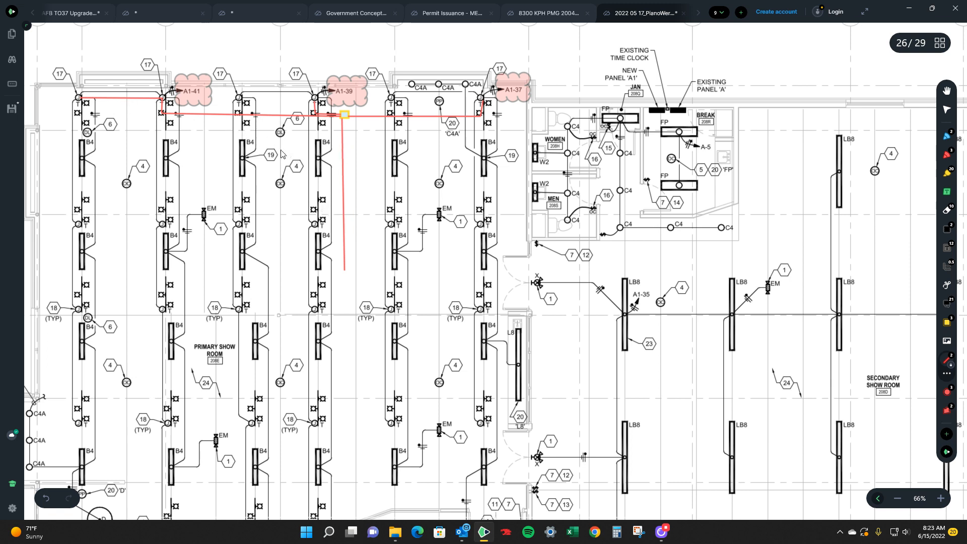
pyautogui.moveTo(259, 105)
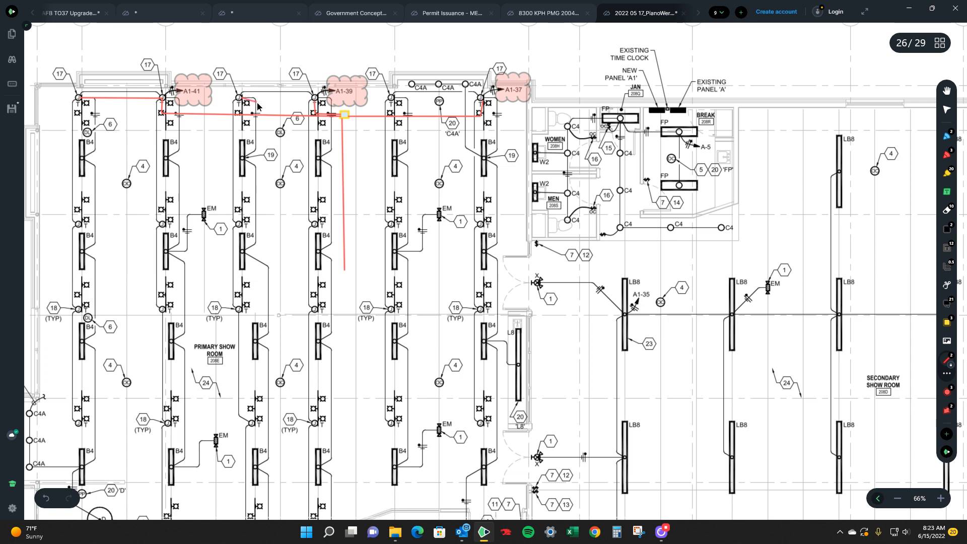
pyautogui.moveTo(287, 373)
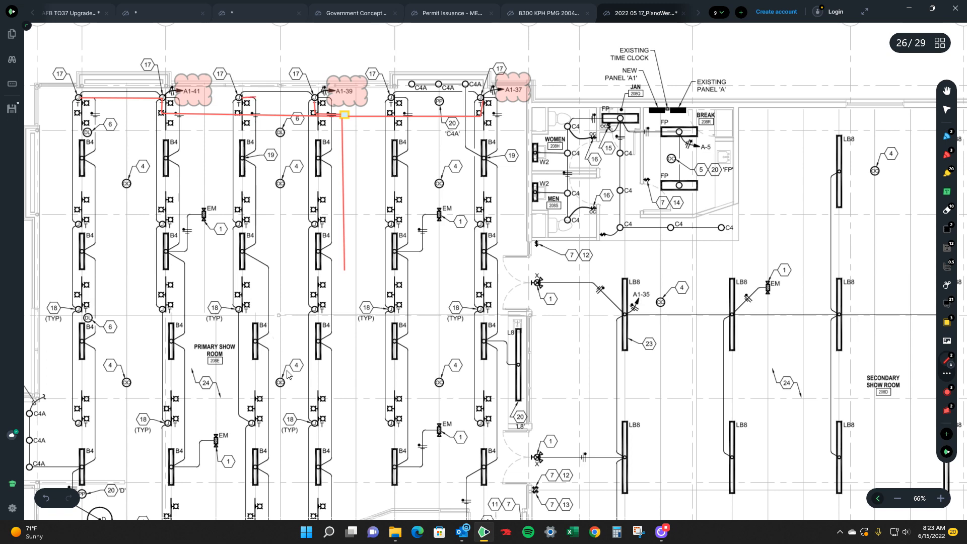
pyautogui.scroll(-3)
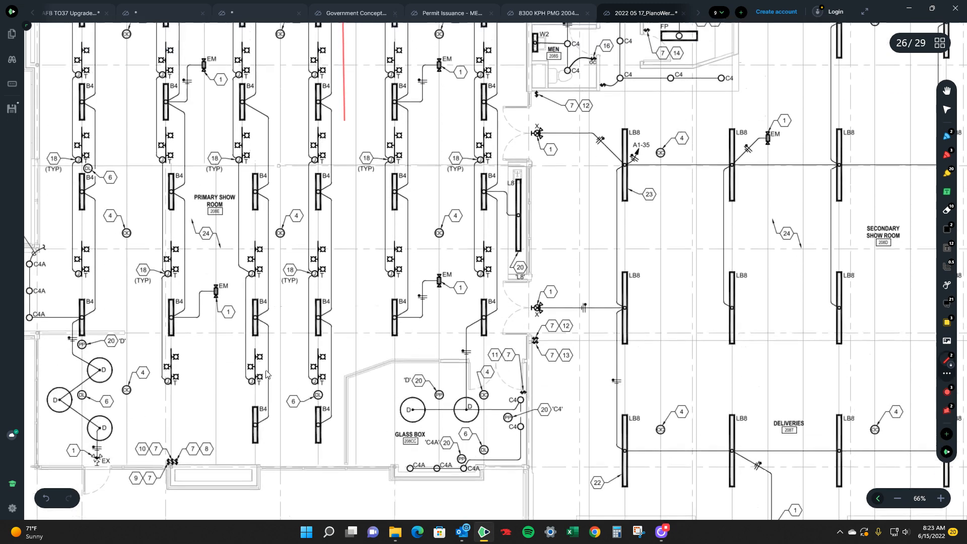
pyautogui.scroll(-3)
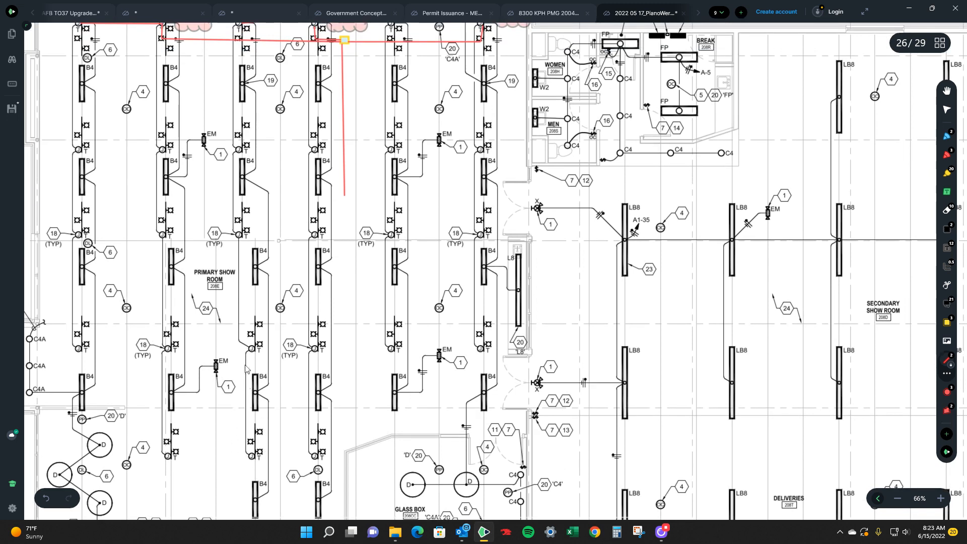
pyautogui.moveTo(239, 159)
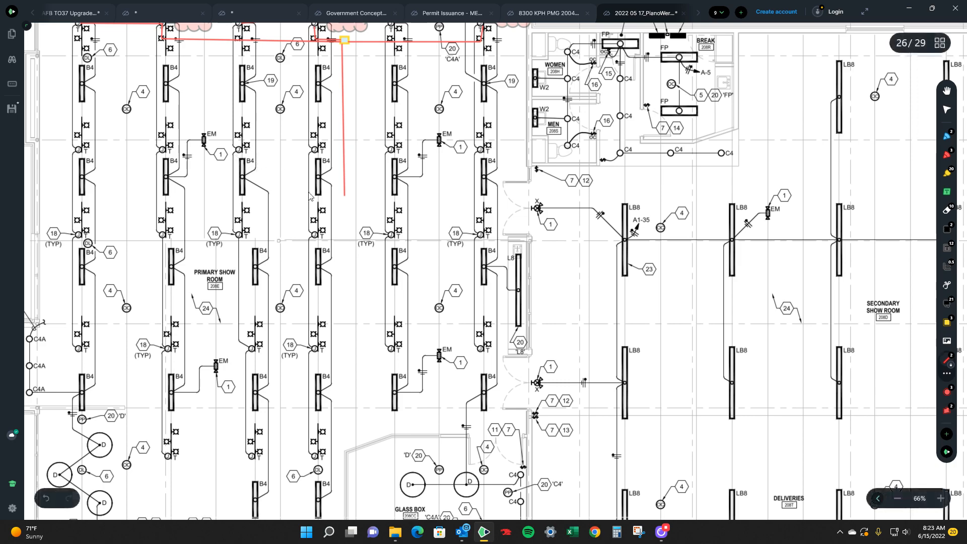
pyautogui.scroll(-3)
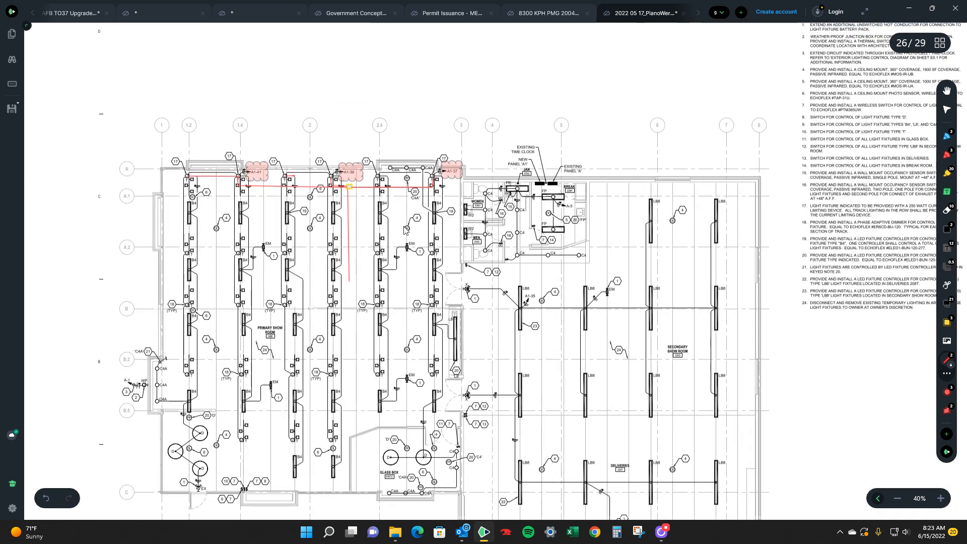
pyautogui.scroll(-3)
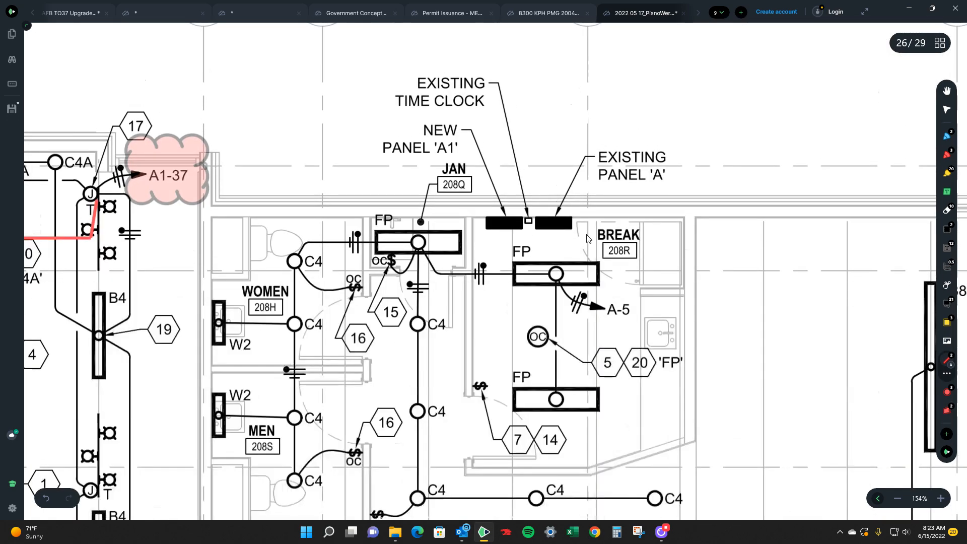
pyautogui.moveTo(459, 303)
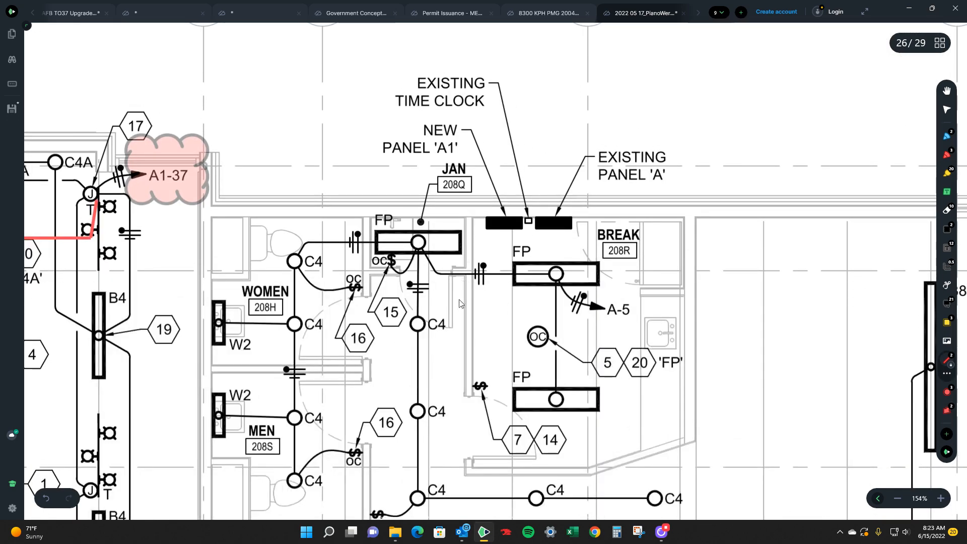
pyautogui.scroll(-3)
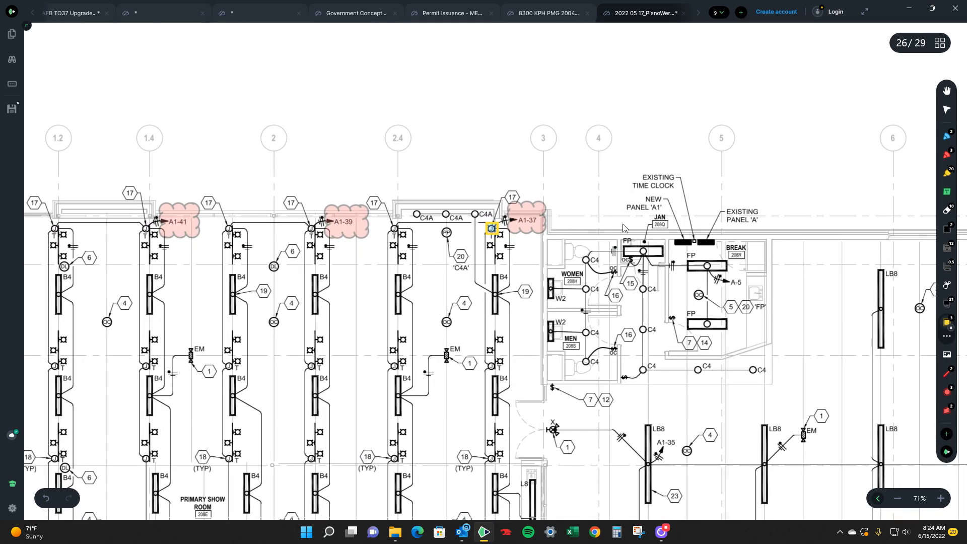
# Step: Place a vertex of the new red home run through the A1-39 fixture toward panel A1
pyautogui.click(310, 227)
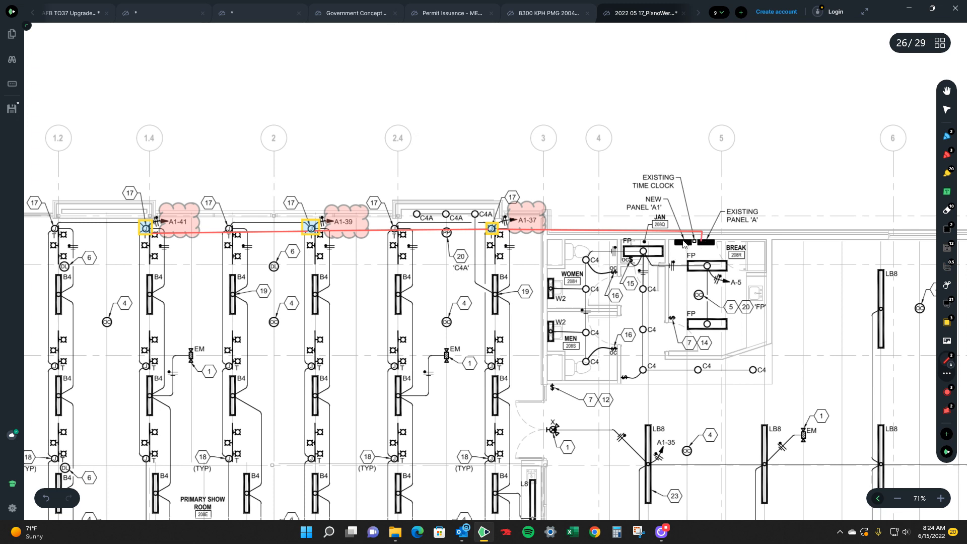
pyautogui.moveTo(680, 243)
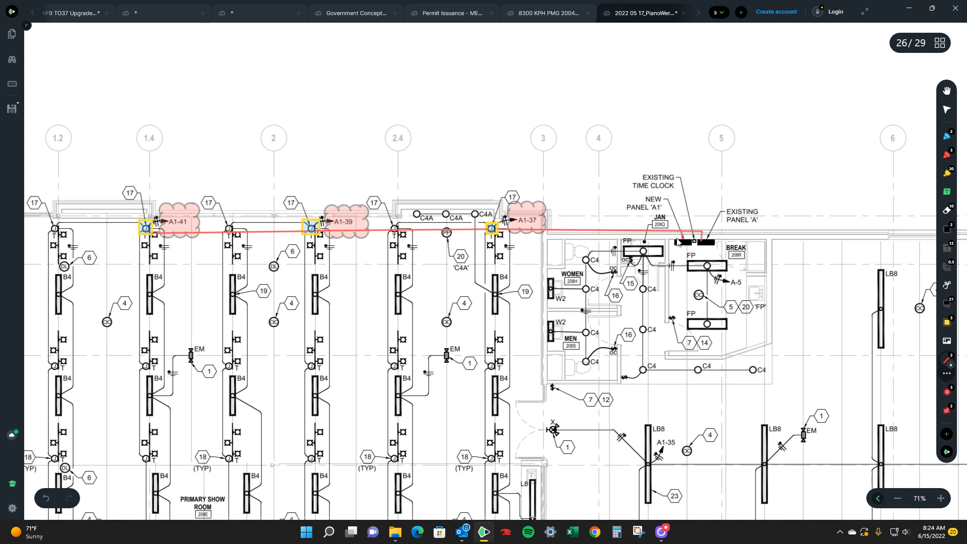
pyautogui.moveTo(566, 222)
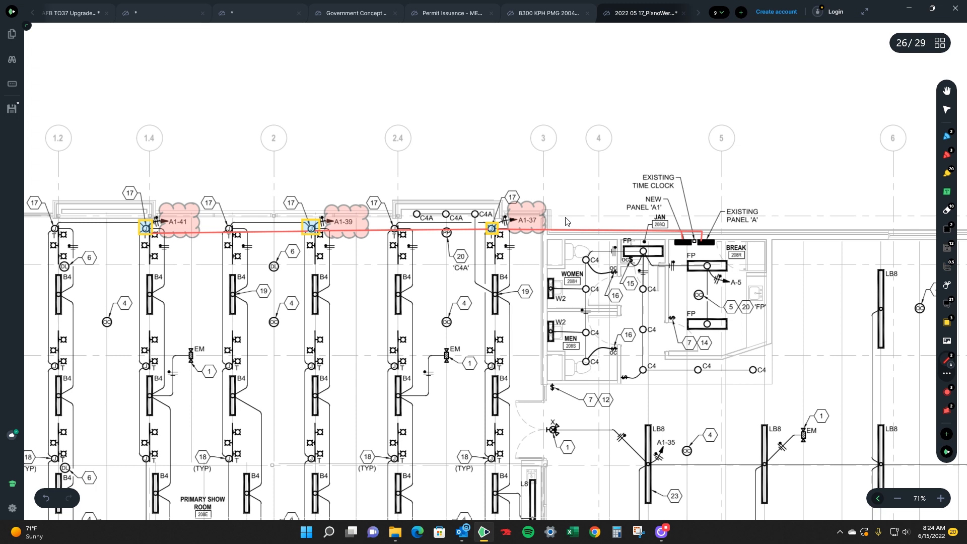
pyautogui.moveTo(630, 210)
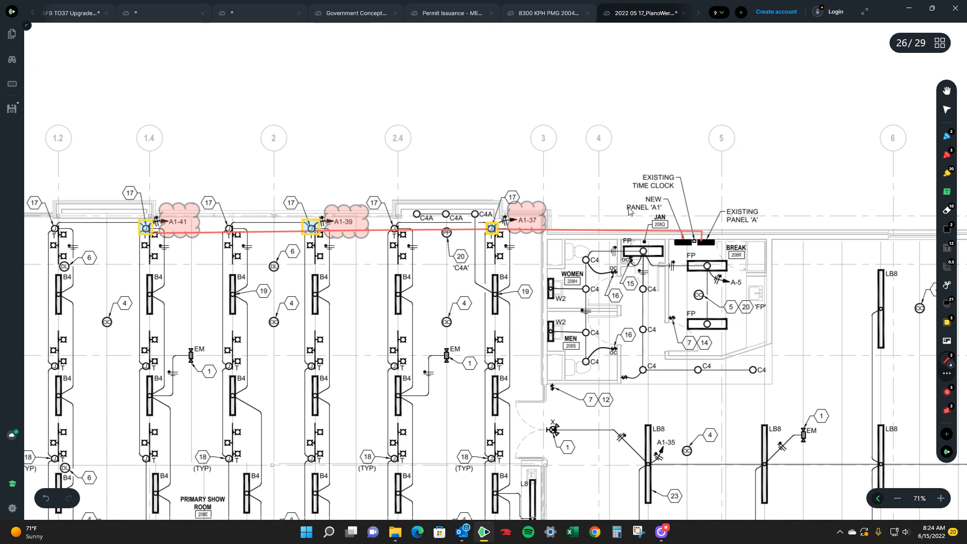
pyautogui.moveTo(534, 251)
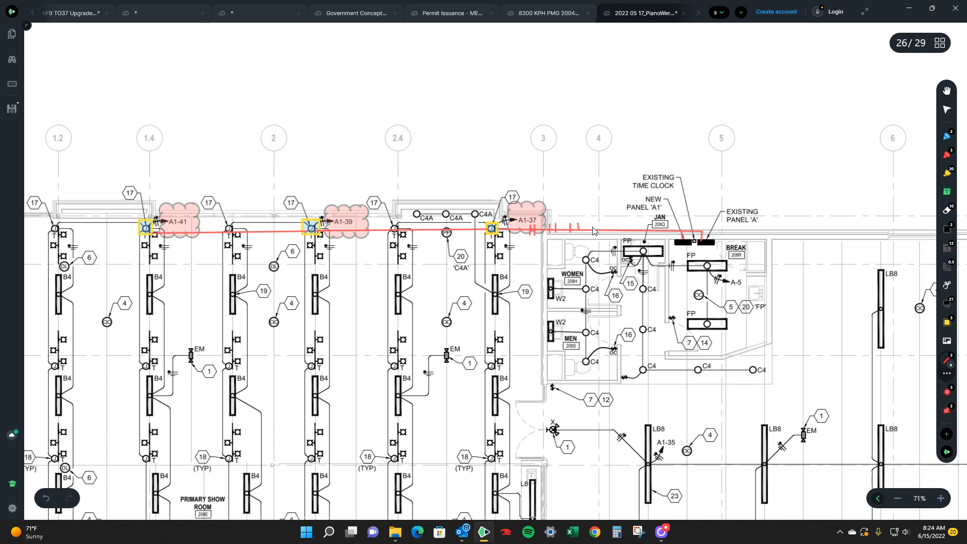
pyautogui.moveTo(375, 228)
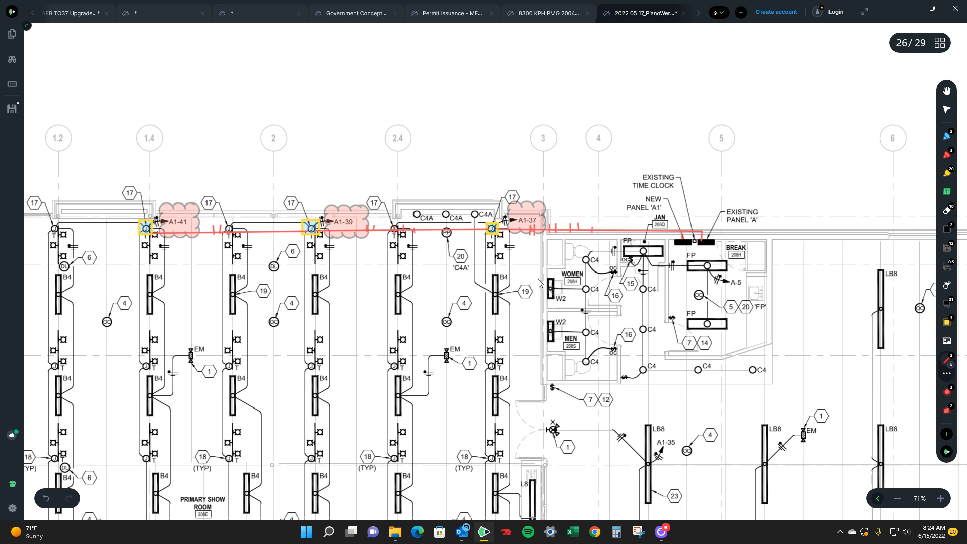
pyautogui.moveTo(641, 249)
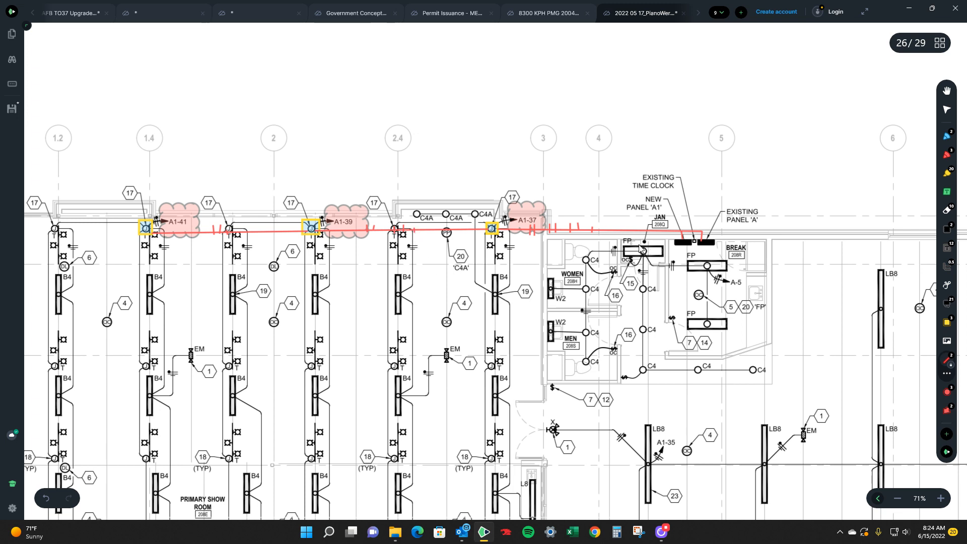
pyautogui.moveTo(520, 219)
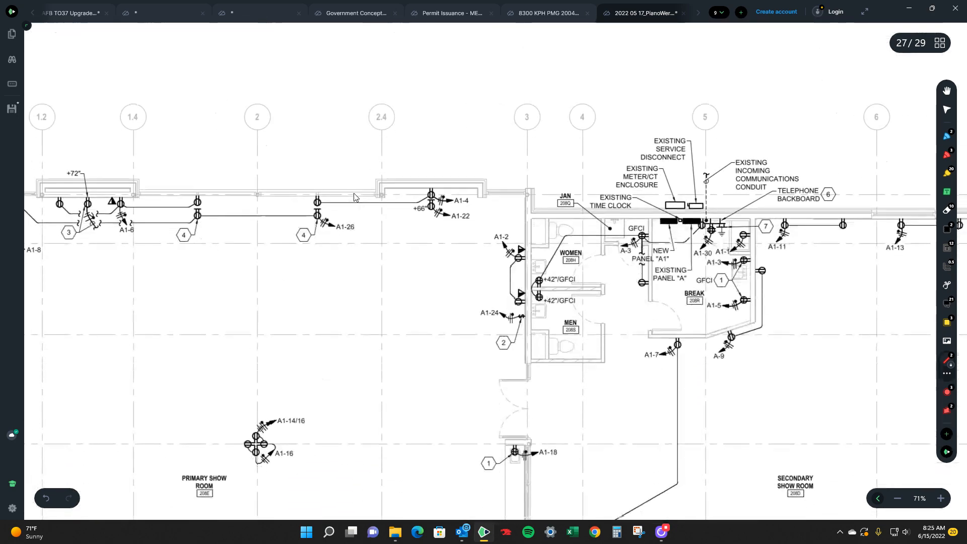
# Step: Scroll the page 27 power plan to the A1-14/16 receptacle in the Primary Show Room
pyautogui.scroll(-3)
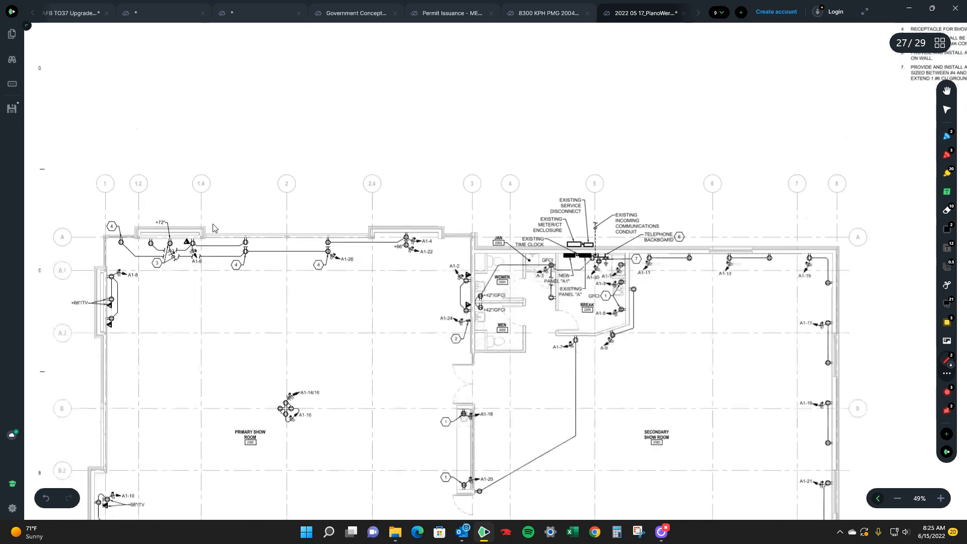
pyautogui.scroll(-3)
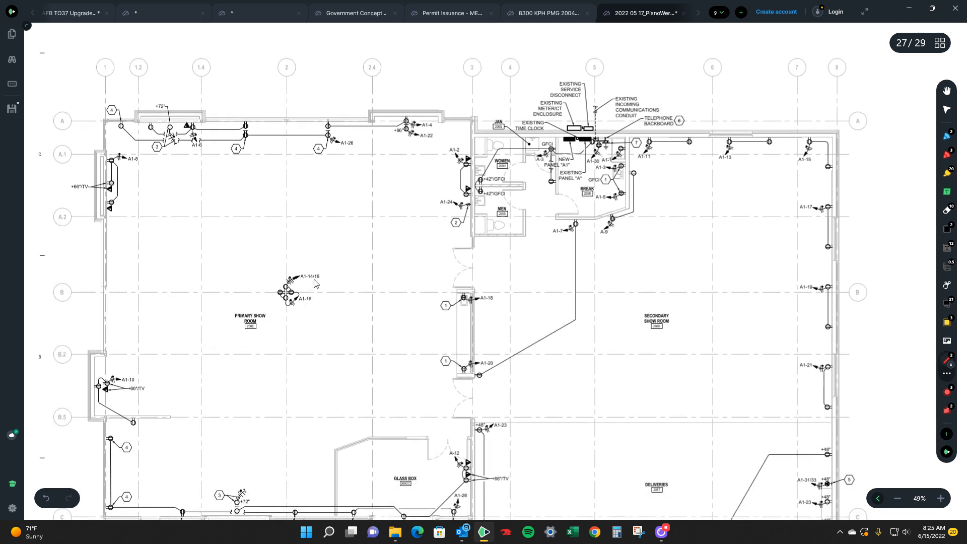
pyautogui.moveTo(298, 309)
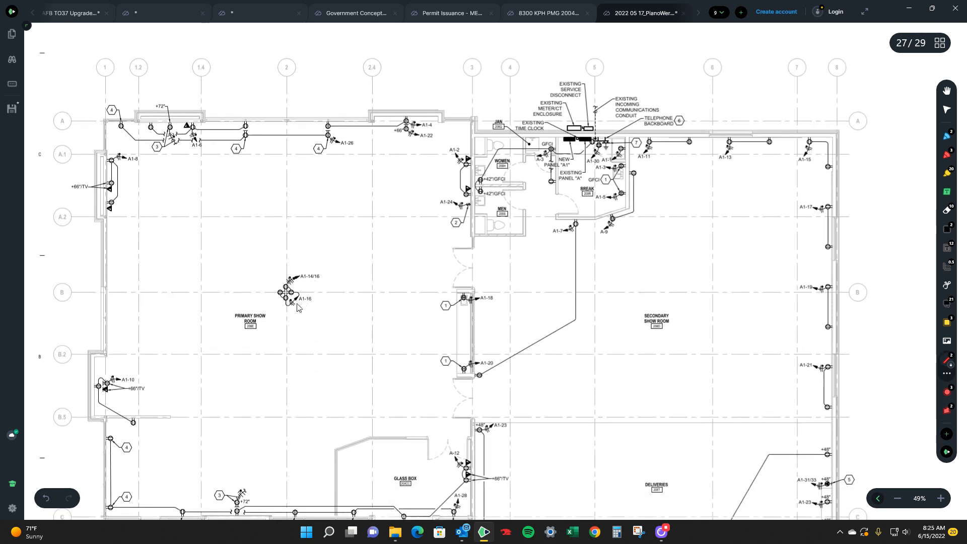
pyautogui.moveTo(301, 272)
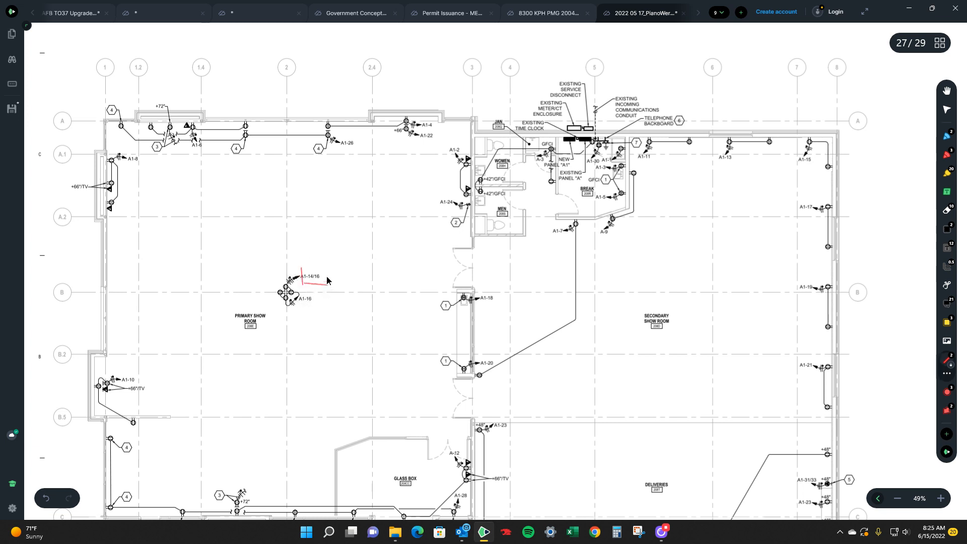
pyautogui.scroll(-3)
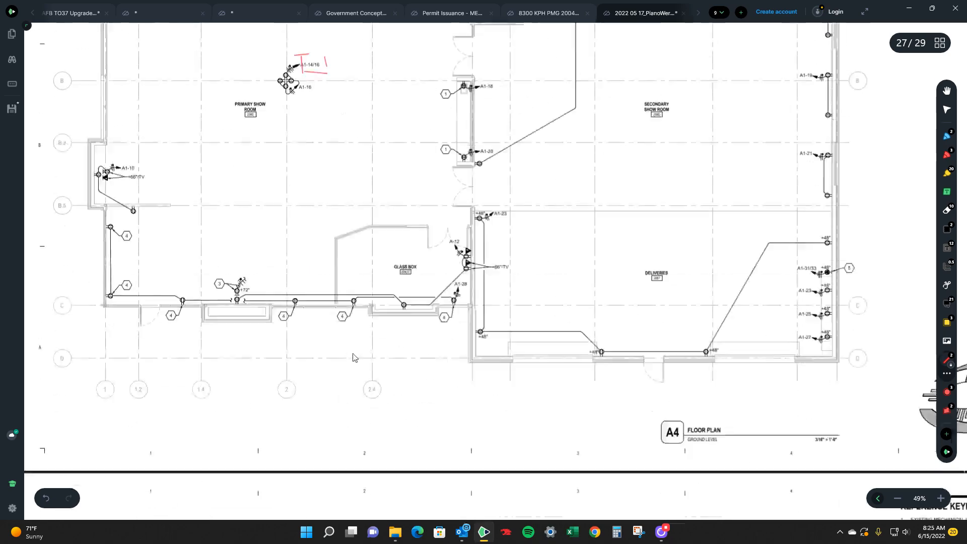
pyautogui.scroll(-3)
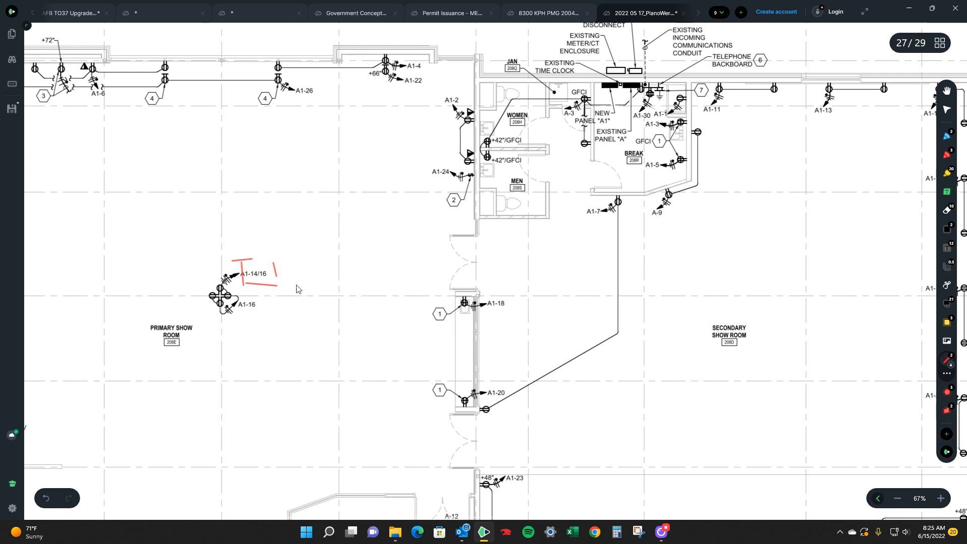
pyautogui.moveTo(258, 308)
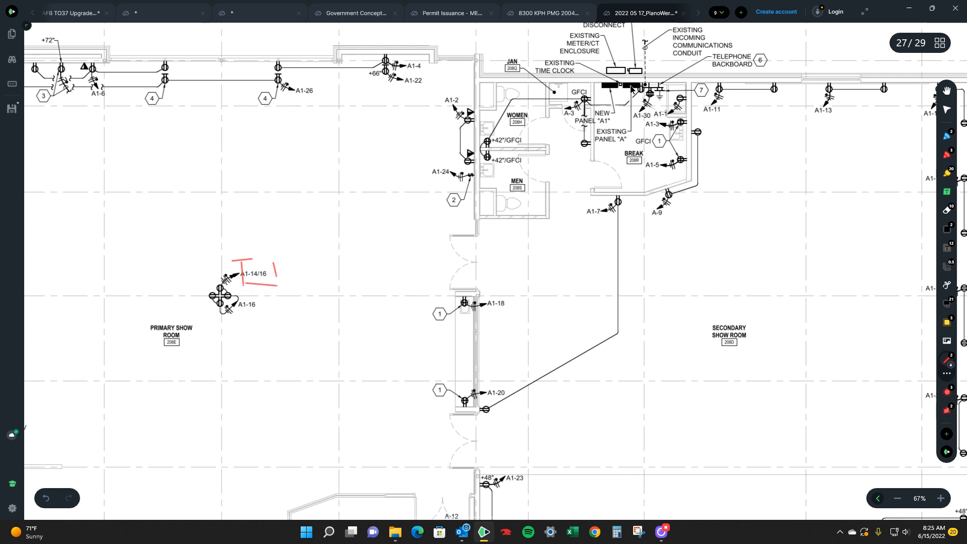
# Step: Draw the red polyline from panel A1 down past the Break room and left to receptacle A1-16
pyautogui.moveTo(630, 84); pyautogui.dragTo(636, 328)
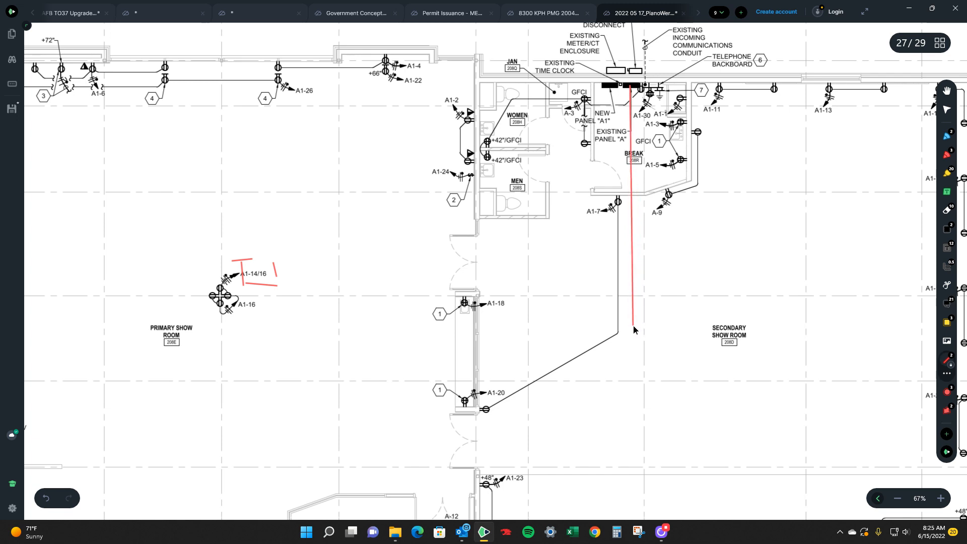
pyautogui.moveTo(633, 318)
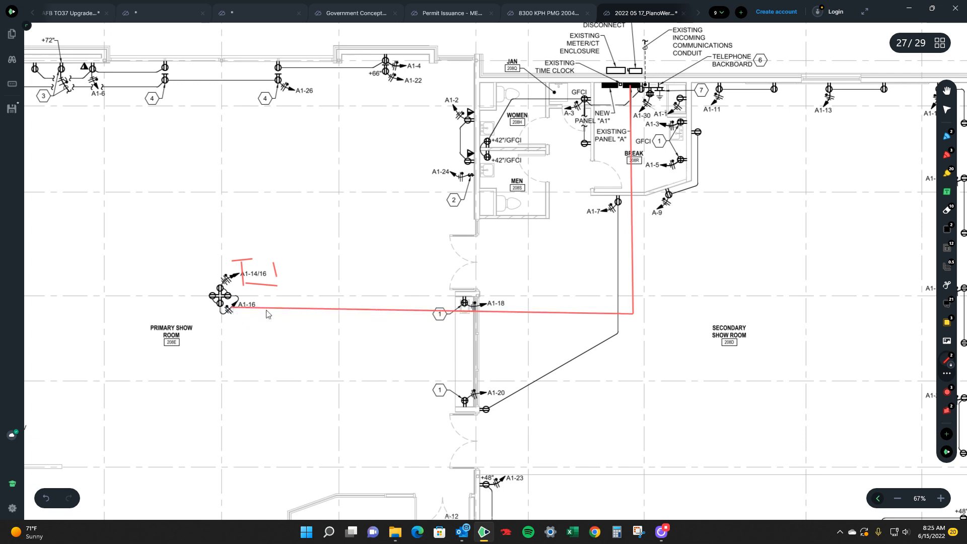
pyautogui.moveTo(481, 309)
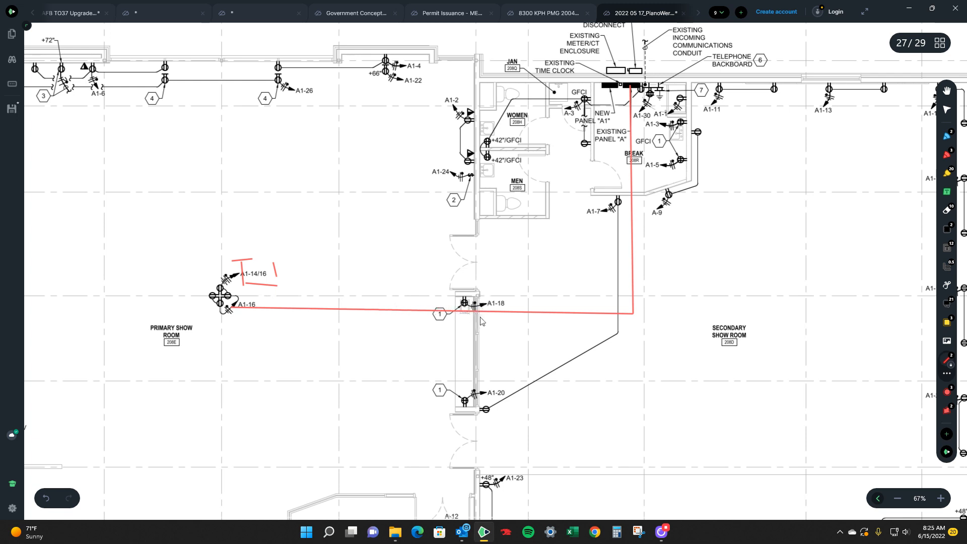
pyautogui.moveTo(470, 311)
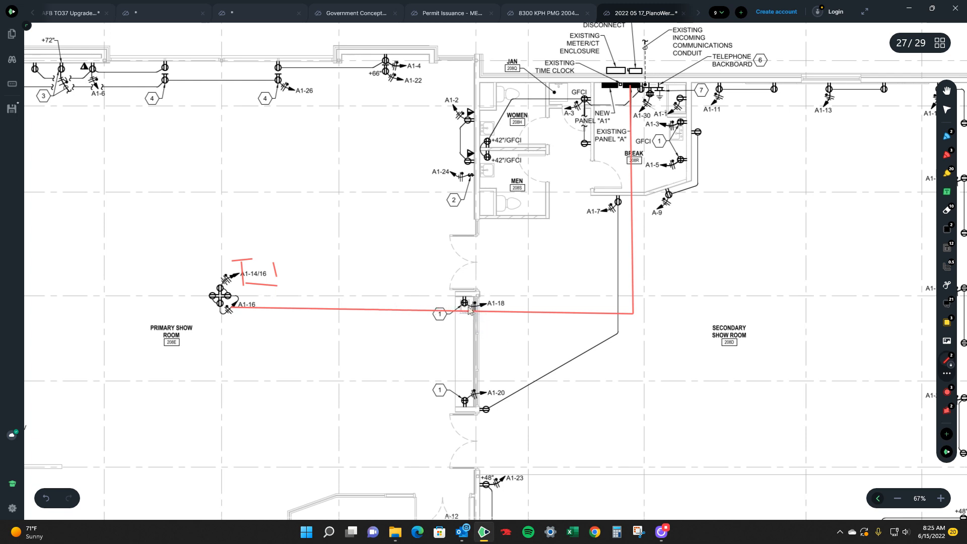
pyautogui.moveTo(564, 311)
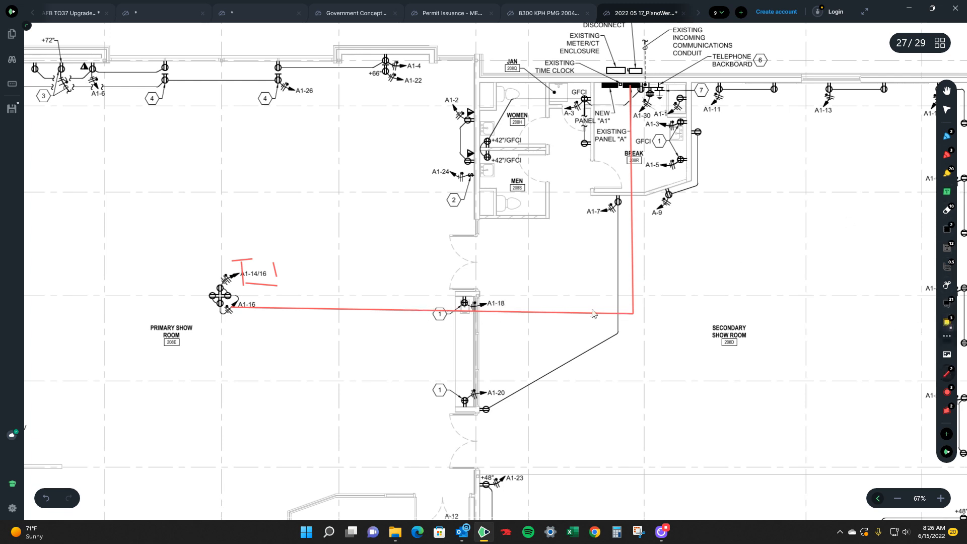
pyautogui.click(476, 311)
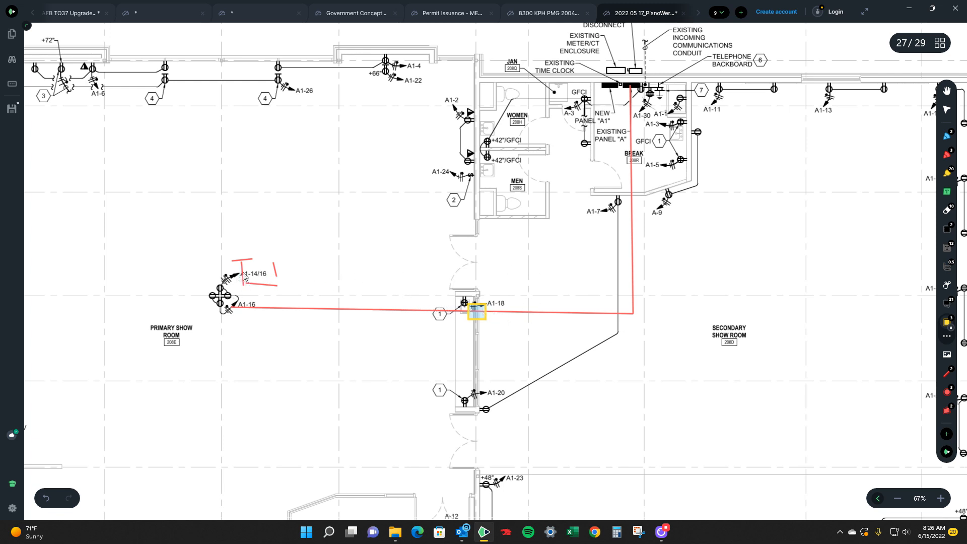
pyautogui.moveTo(251, 300)
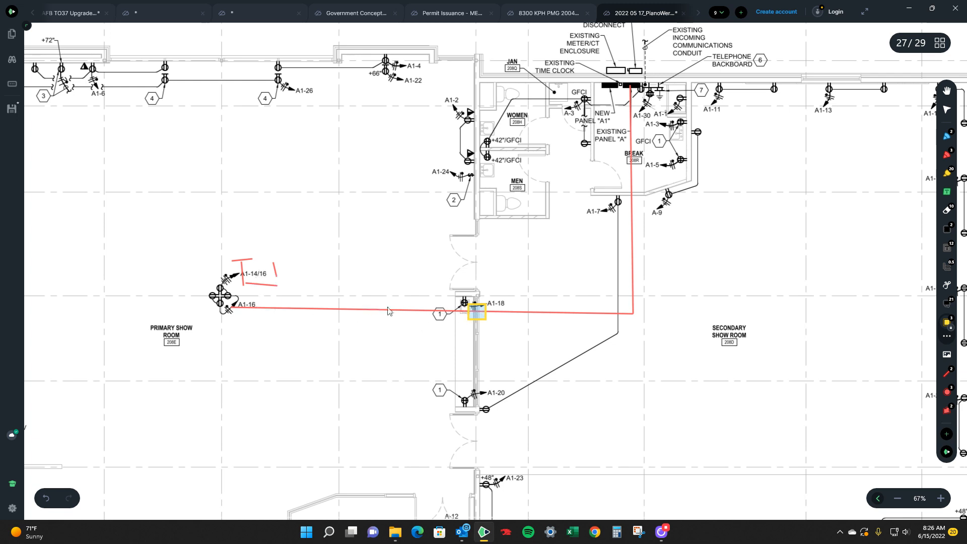
pyautogui.moveTo(503, 314)
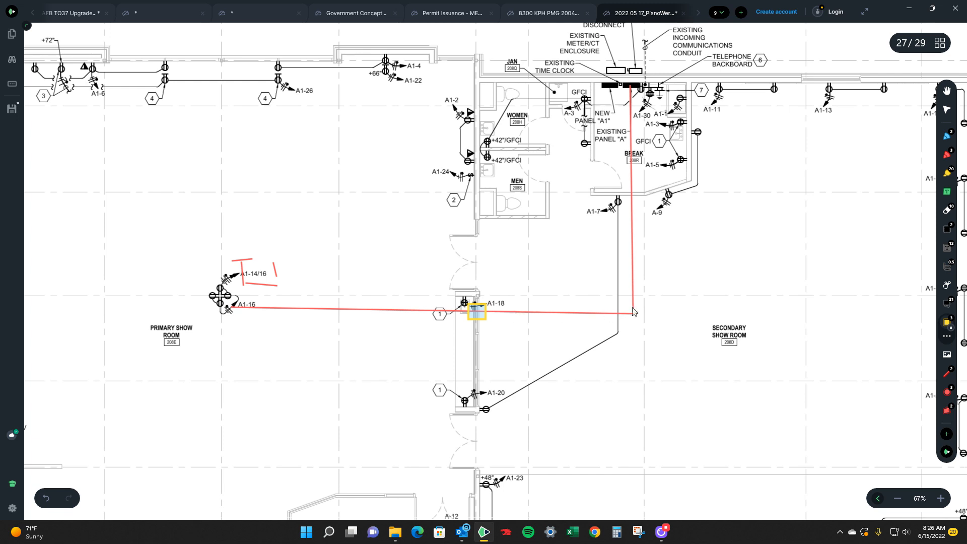
pyautogui.moveTo(531, 323)
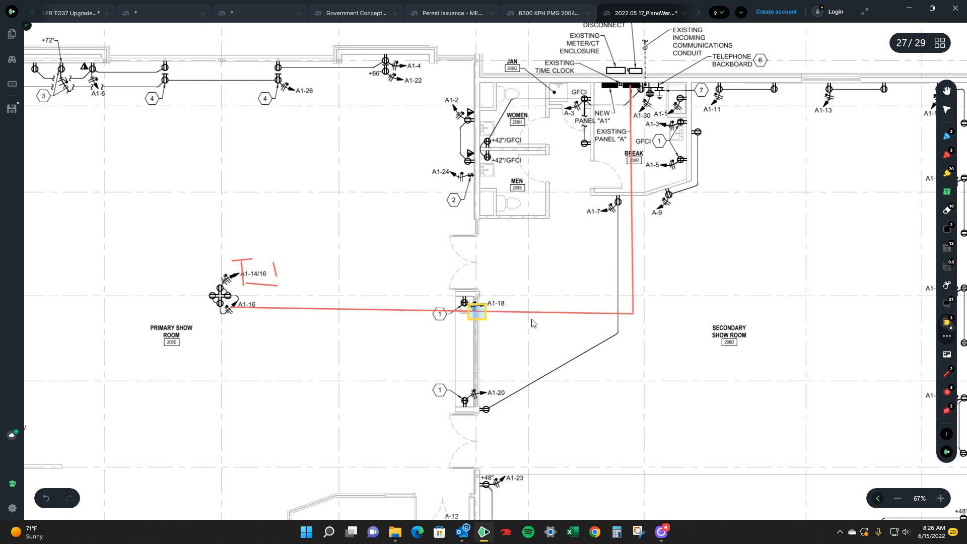
pyautogui.scroll(-3)
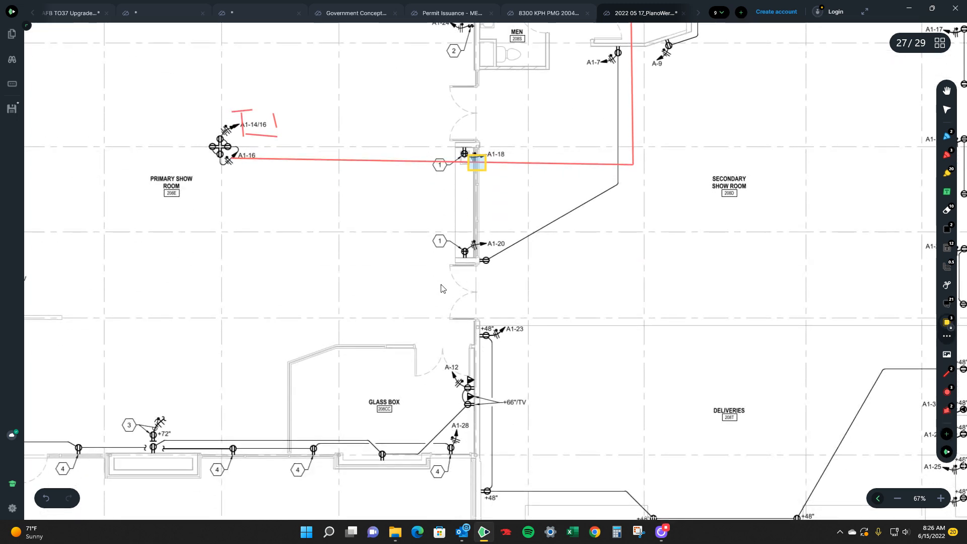
pyautogui.scroll(-3)
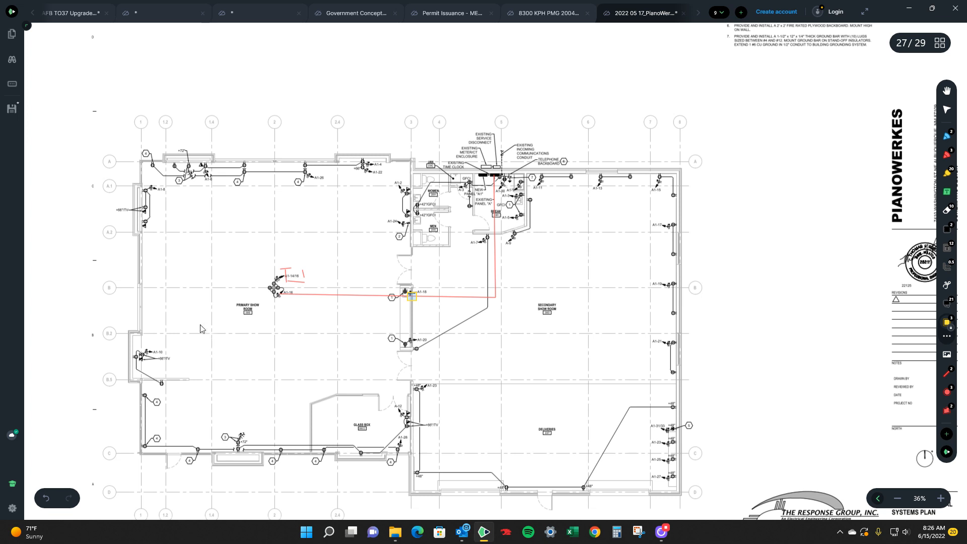
pyautogui.moveTo(537, 346)
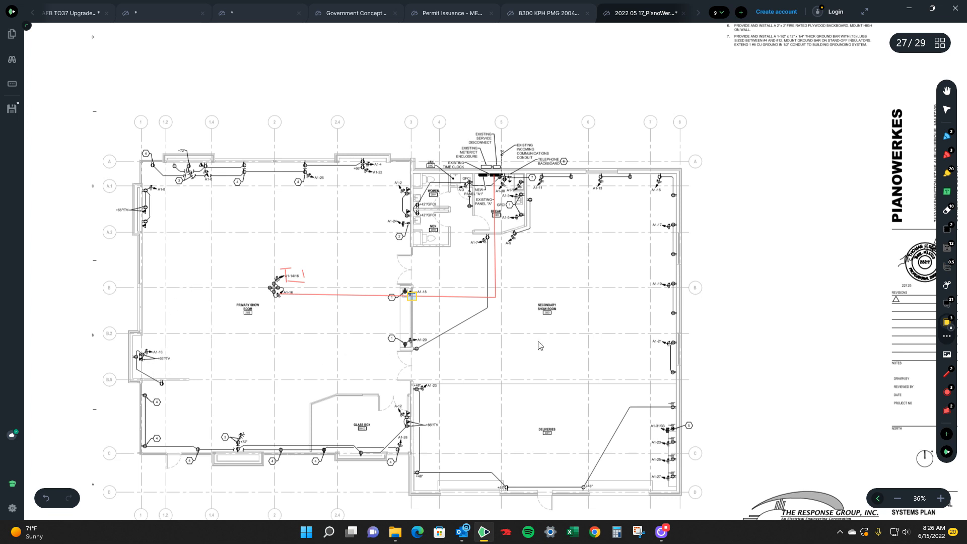
pyautogui.moveTo(429, 417)
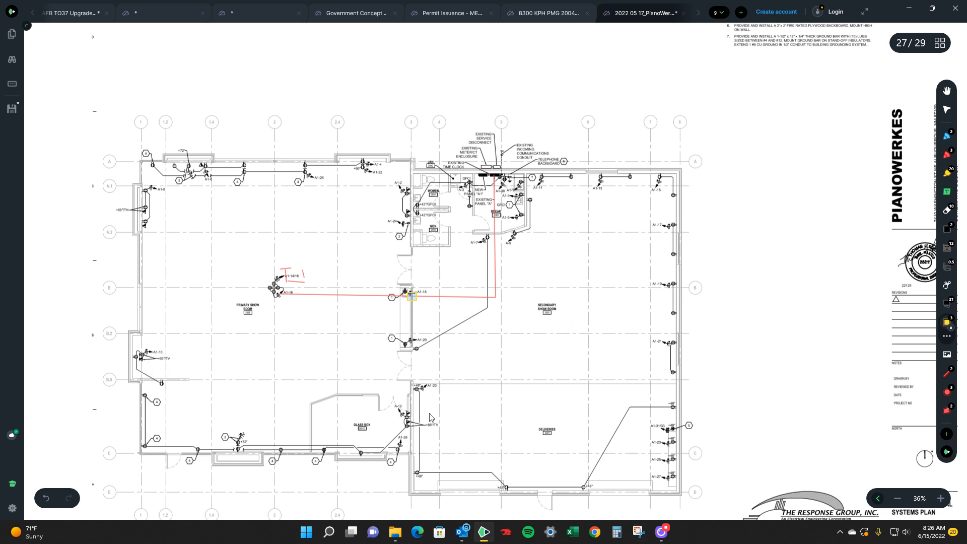
pyautogui.moveTo(403, 262)
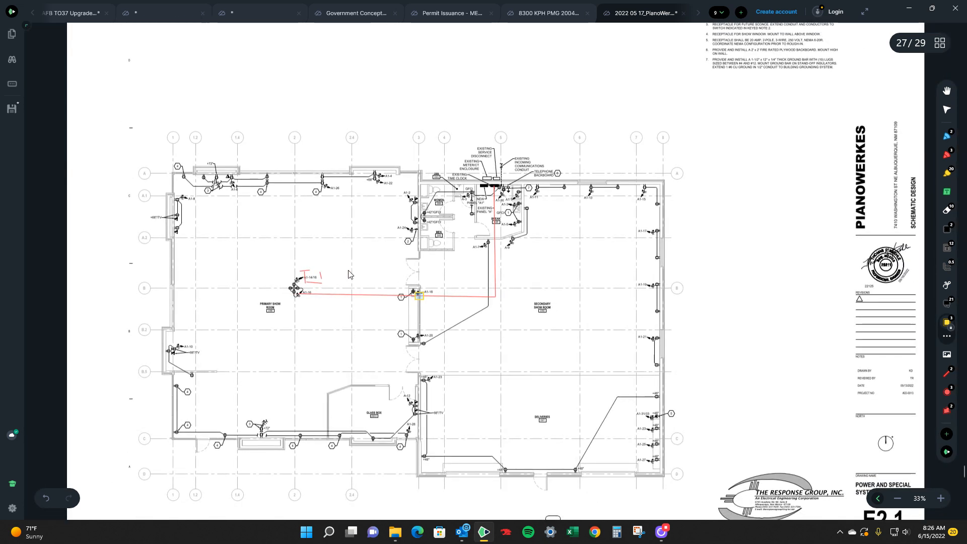
pyautogui.moveTo(584, 257)
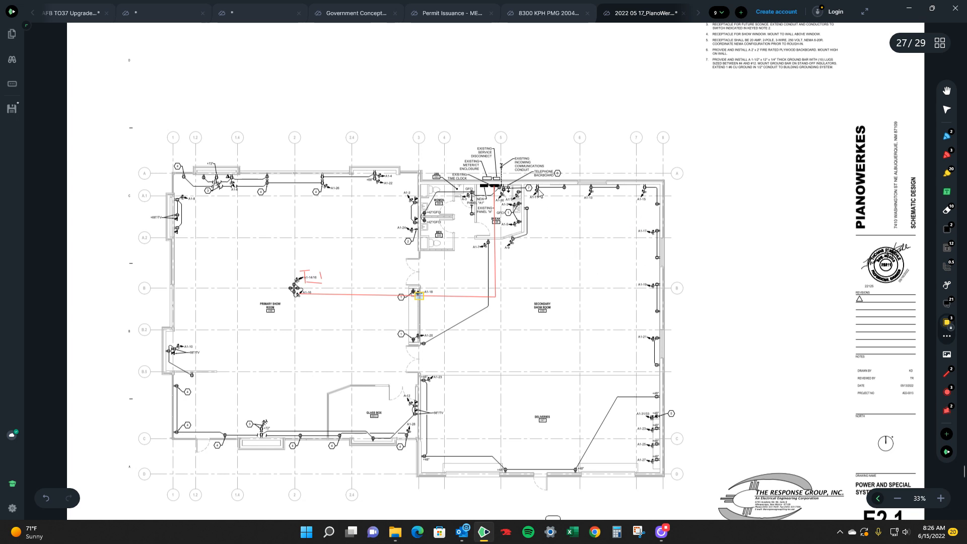
pyautogui.moveTo(570, 298)
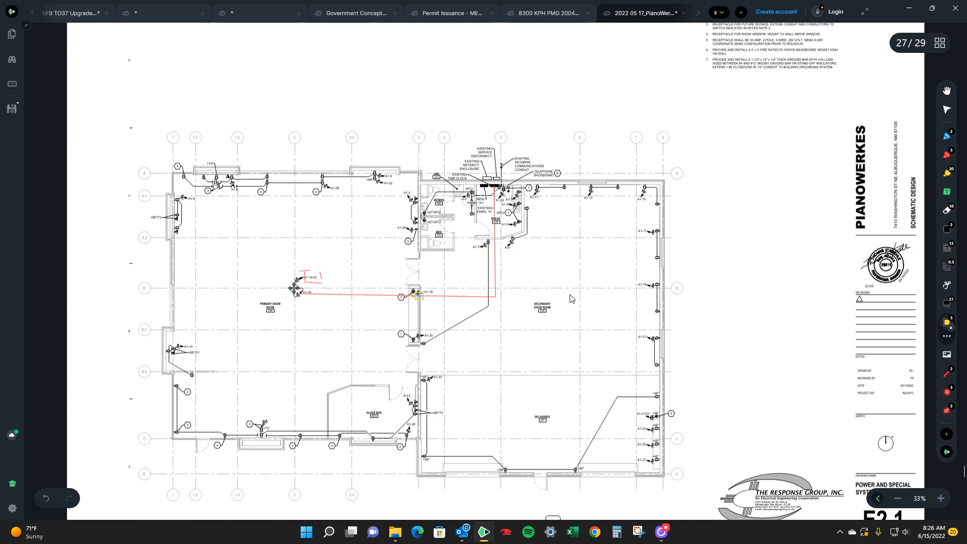
pyautogui.moveTo(532, 293)
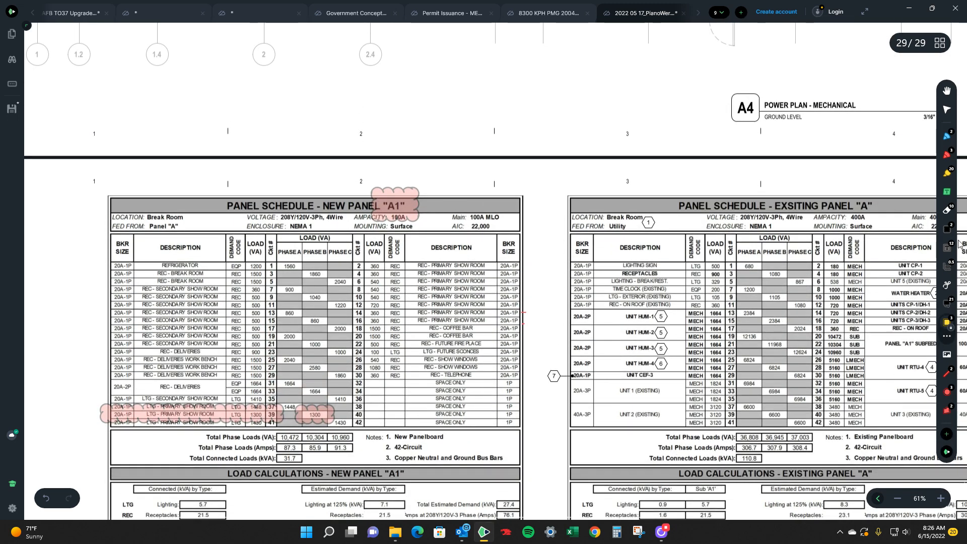
pyautogui.moveTo(545, 256)
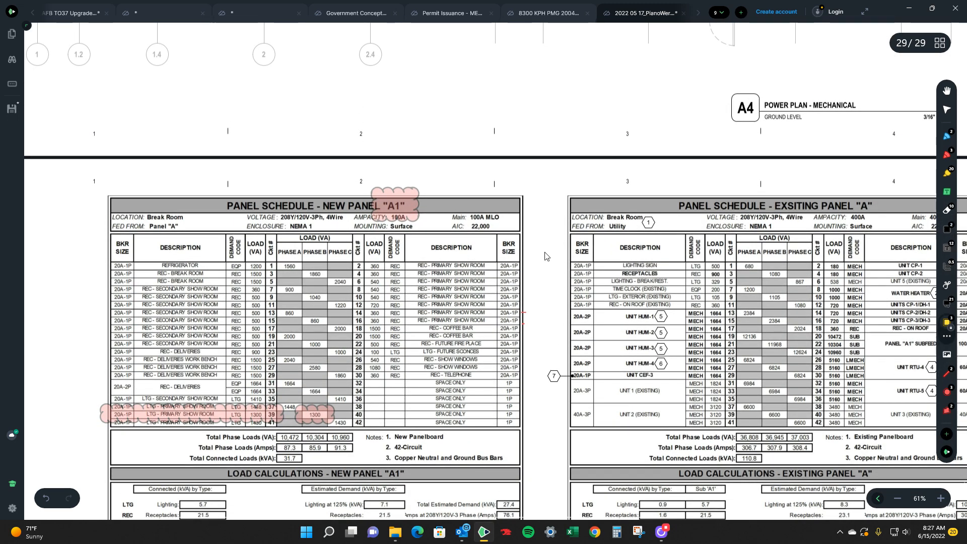
pyautogui.moveTo(403, 227)
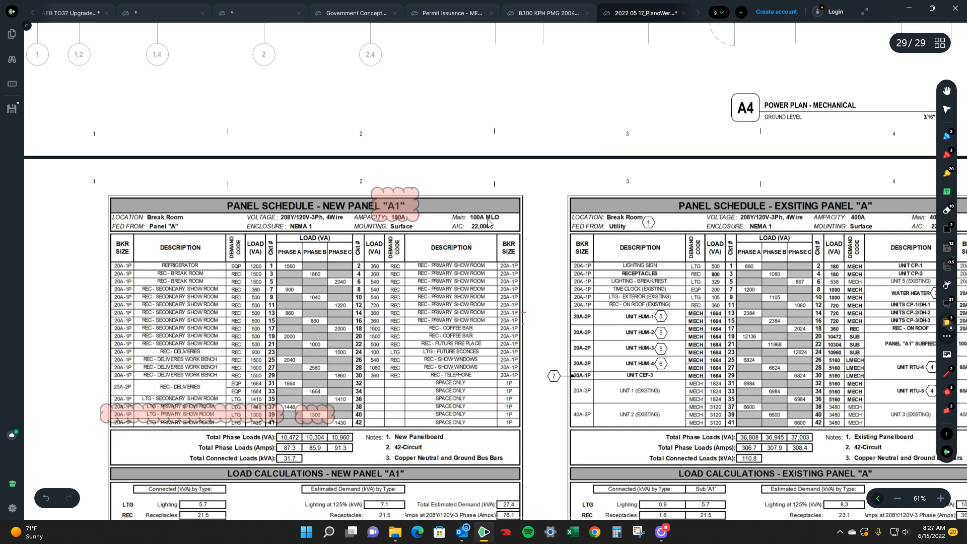
pyautogui.moveTo(490, 222)
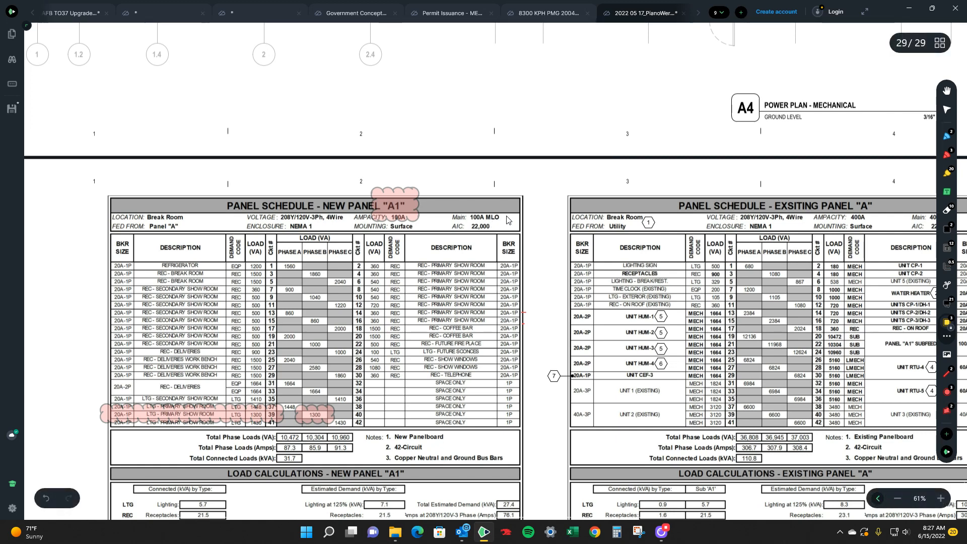
pyautogui.moveTo(159, 238)
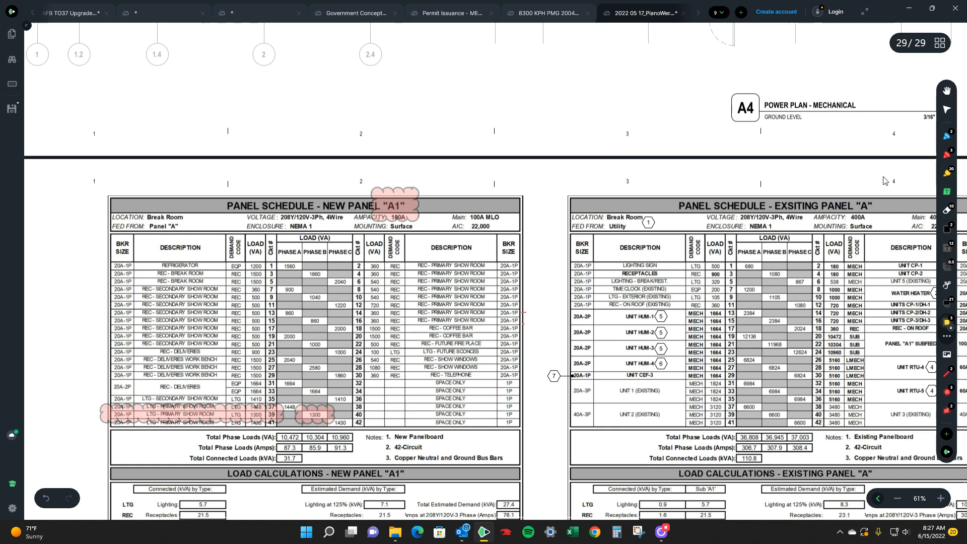
pyautogui.moveTo(712, 353)
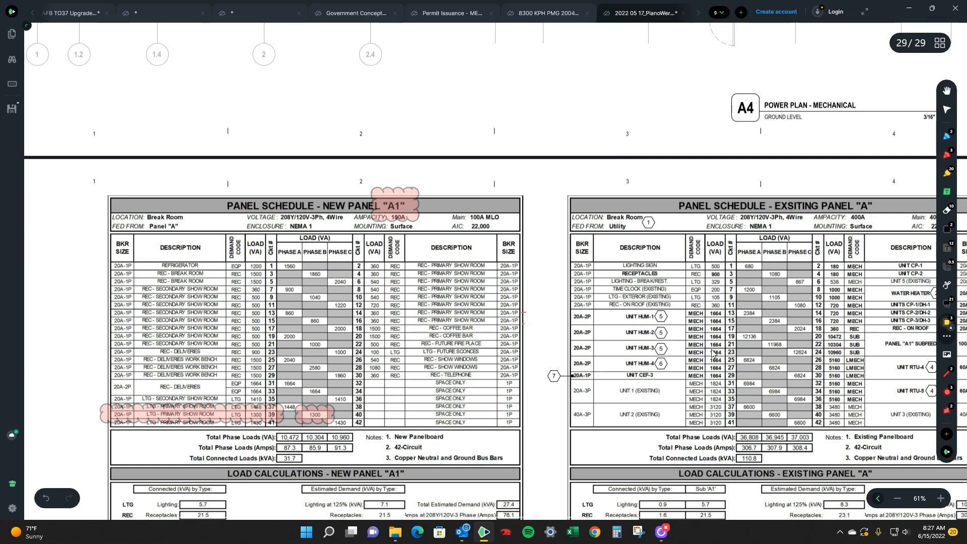
pyautogui.moveTo(712, 354)
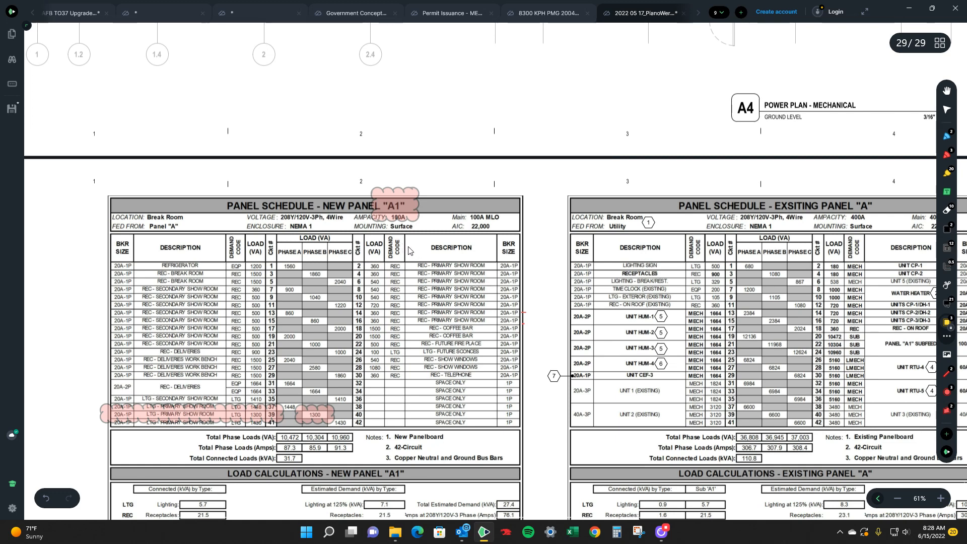
pyautogui.moveTo(486, 295)
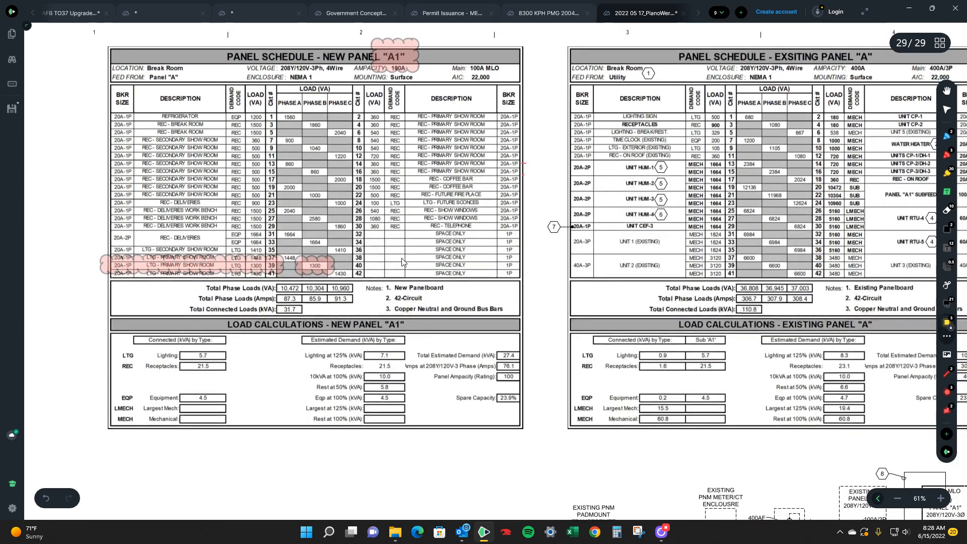
# Step: Scroll down page 29 to the load calculations for new panel A1 and existing panel A
pyautogui.scroll(-3)
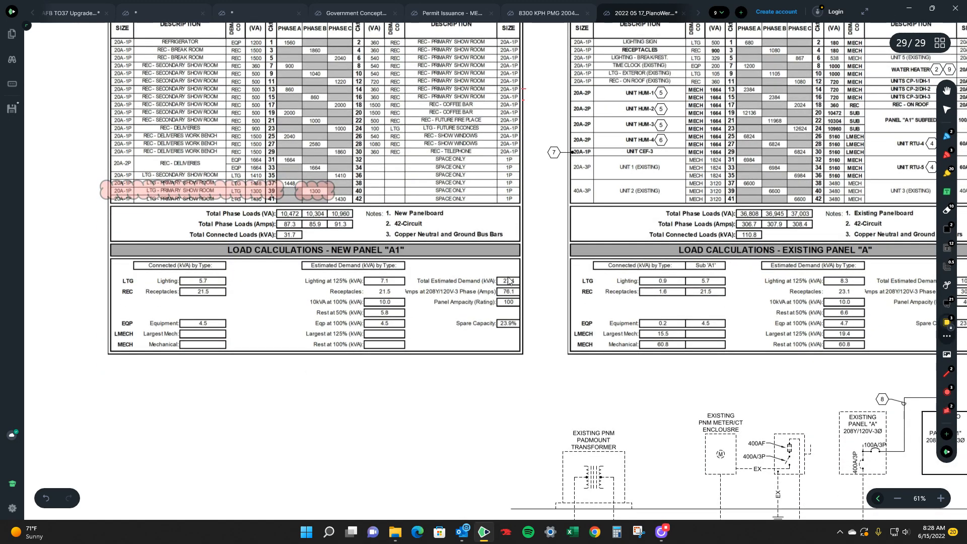